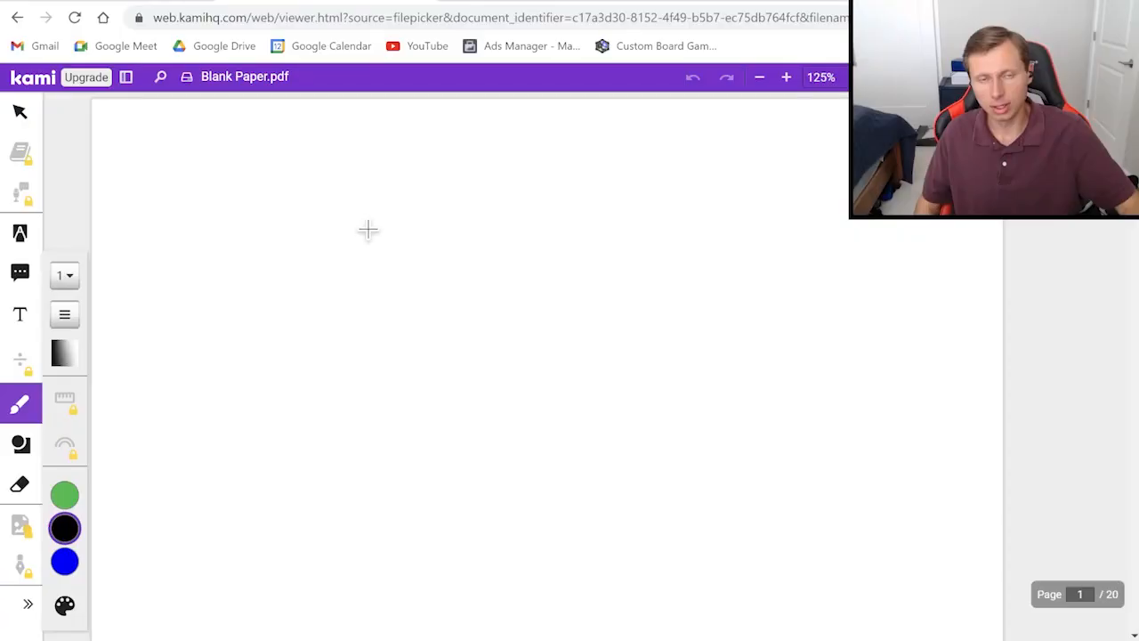
mouse_move(395, 258)
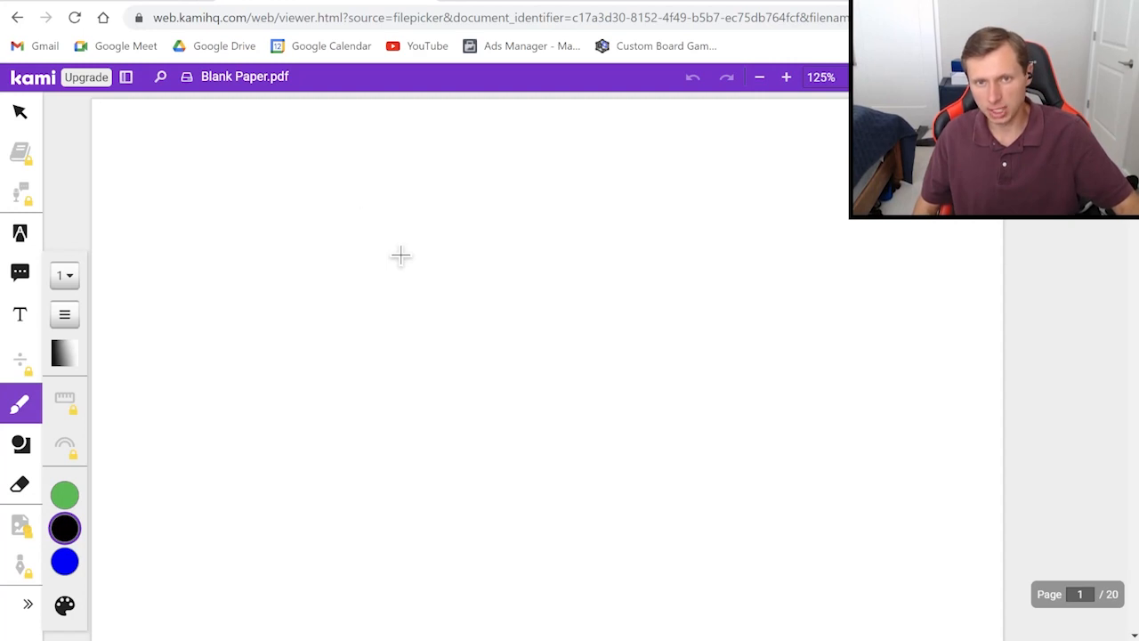
mouse_move(419, 153)
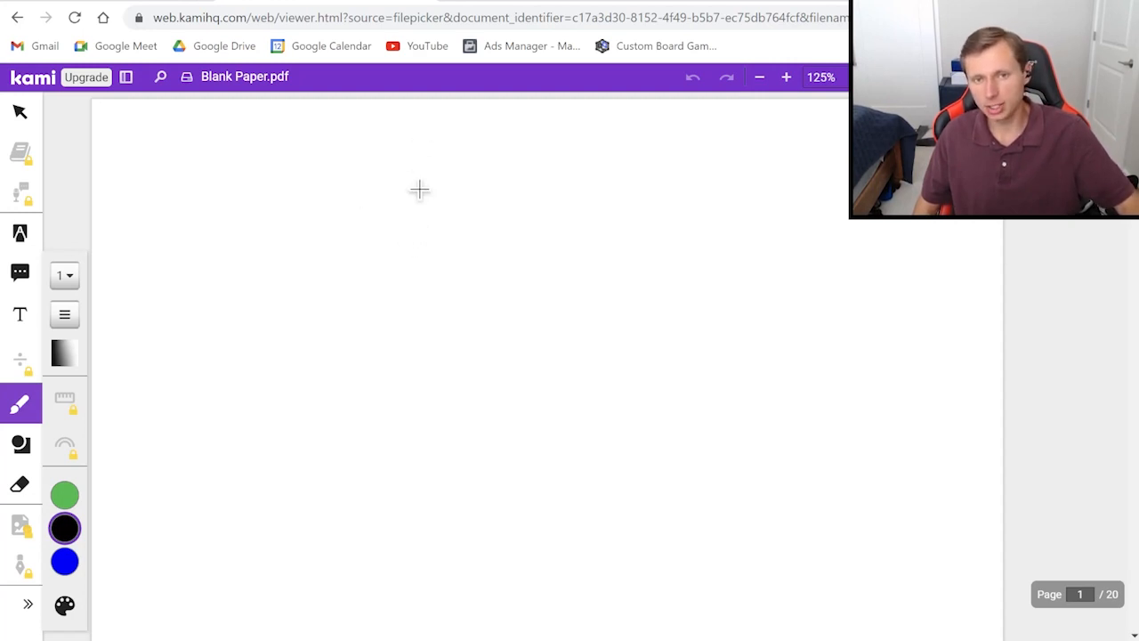
Step: Write 'Central angle', draw a circle with two radii at 30°, and label its blue arc 30°
left_click_drag(221, 271, 283, 245)
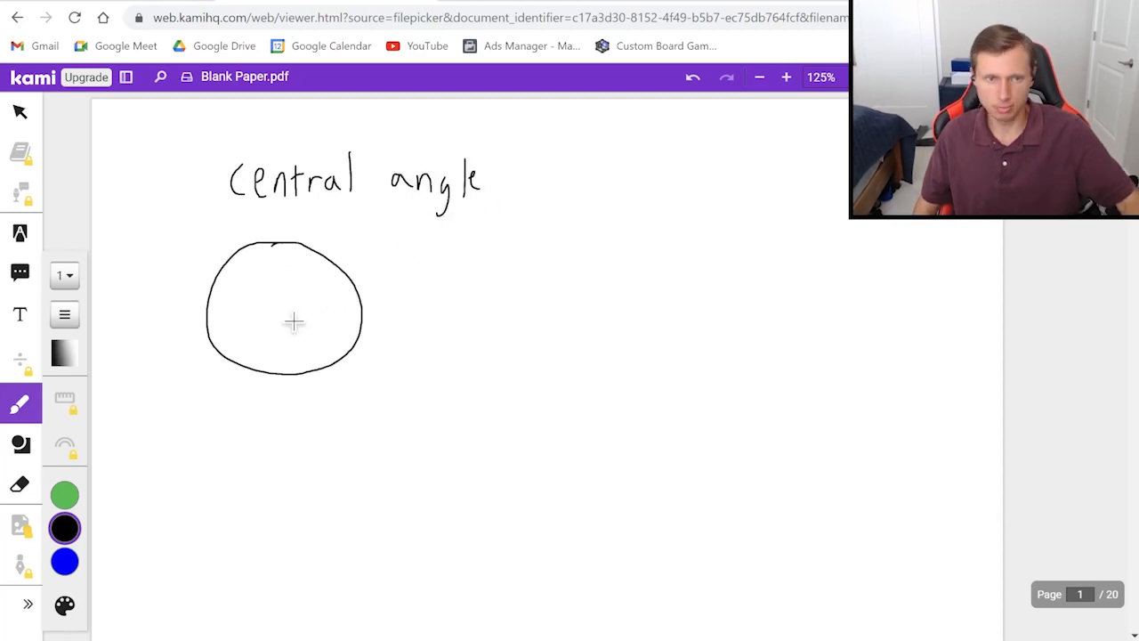
left_click(279, 310)
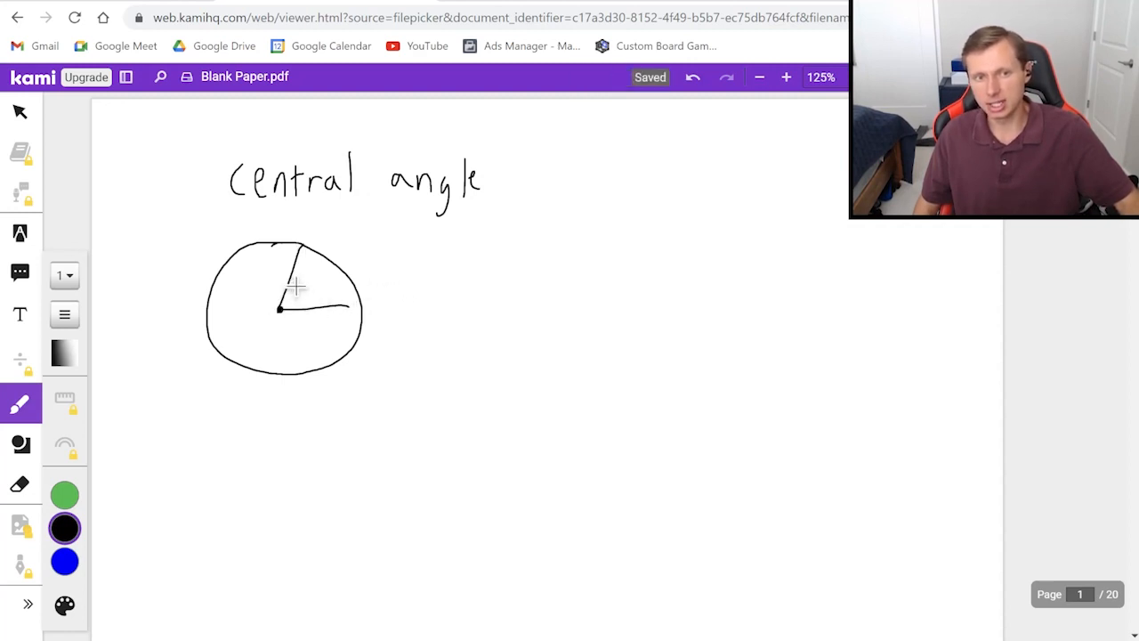
type("30°")
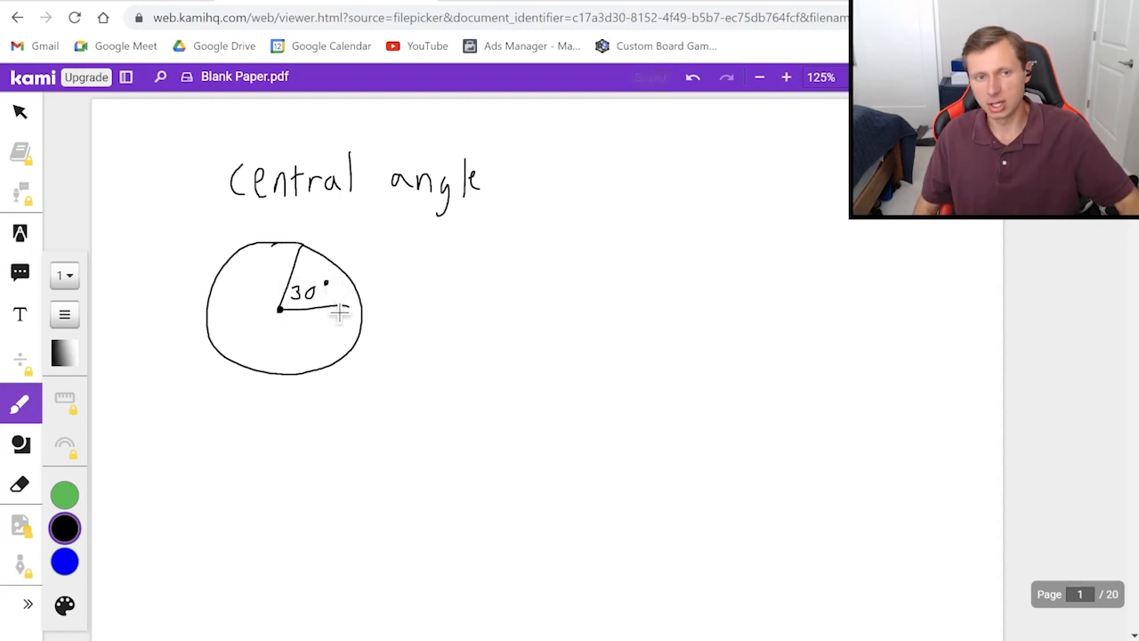
left_click(64, 602)
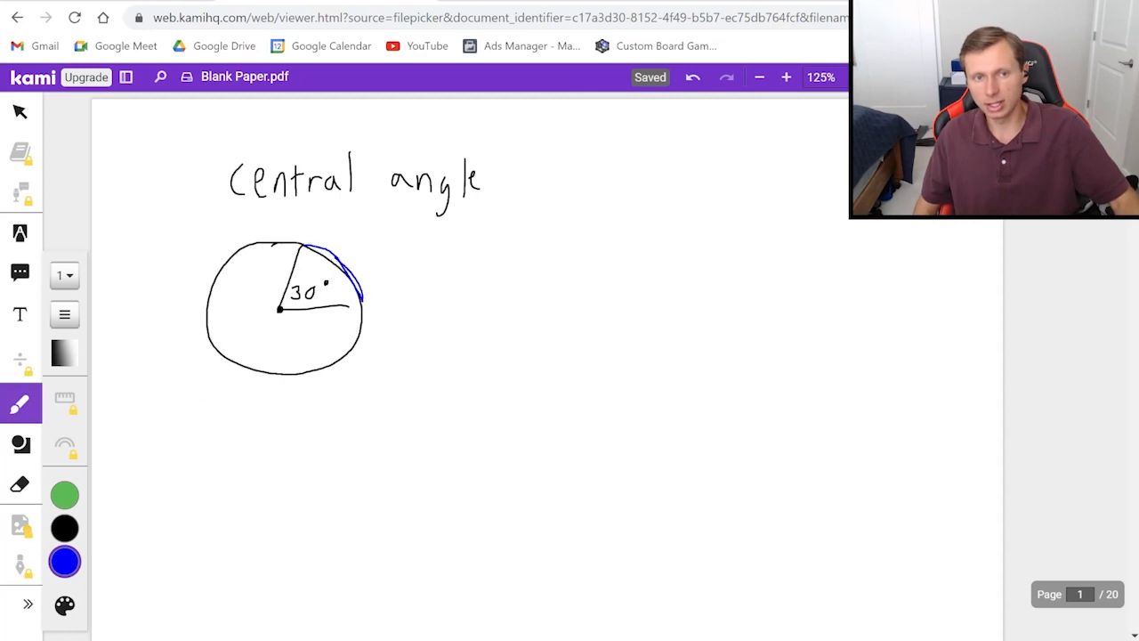
left_click_drag(347, 253, 383, 253)
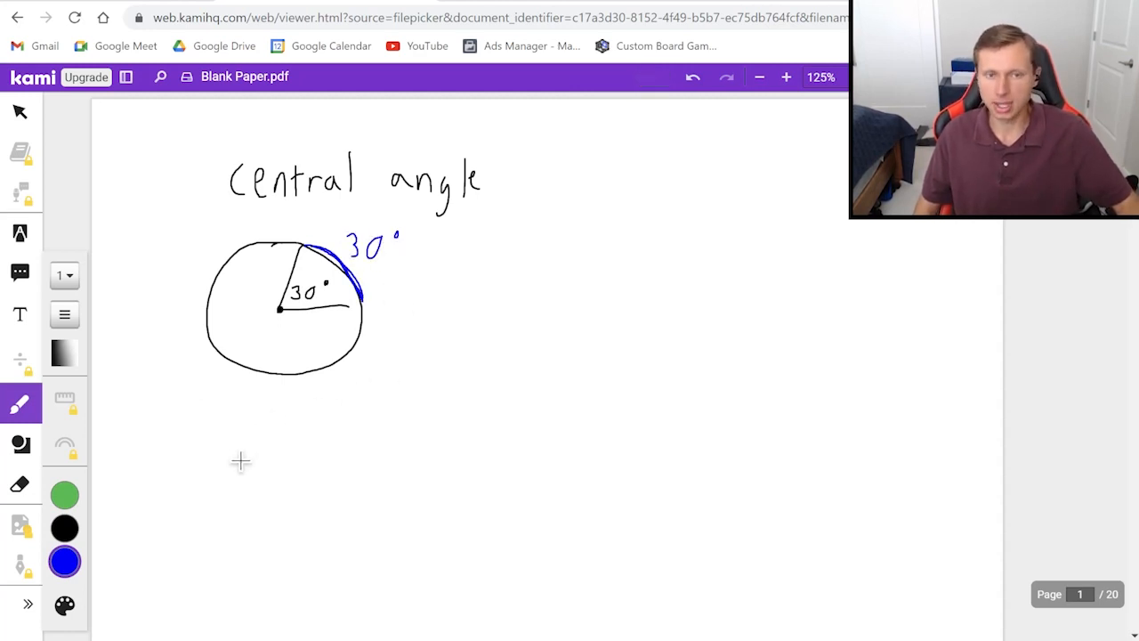
Step: Draw a diameter and a 110° central angle with its arc traced in colour
left_click(64, 602)
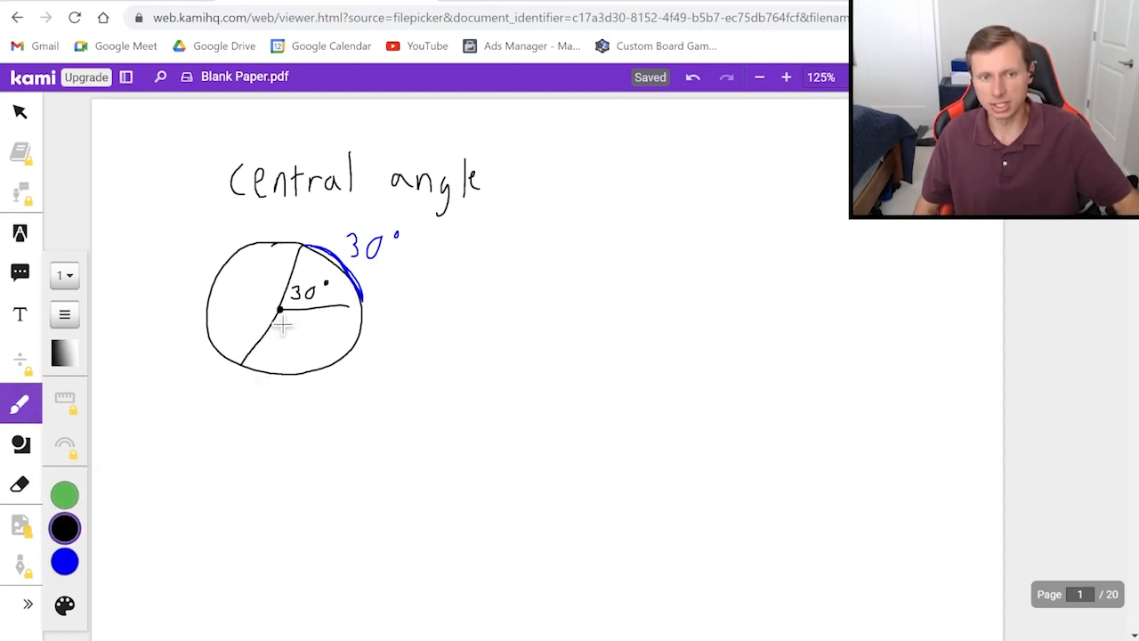
type("110")
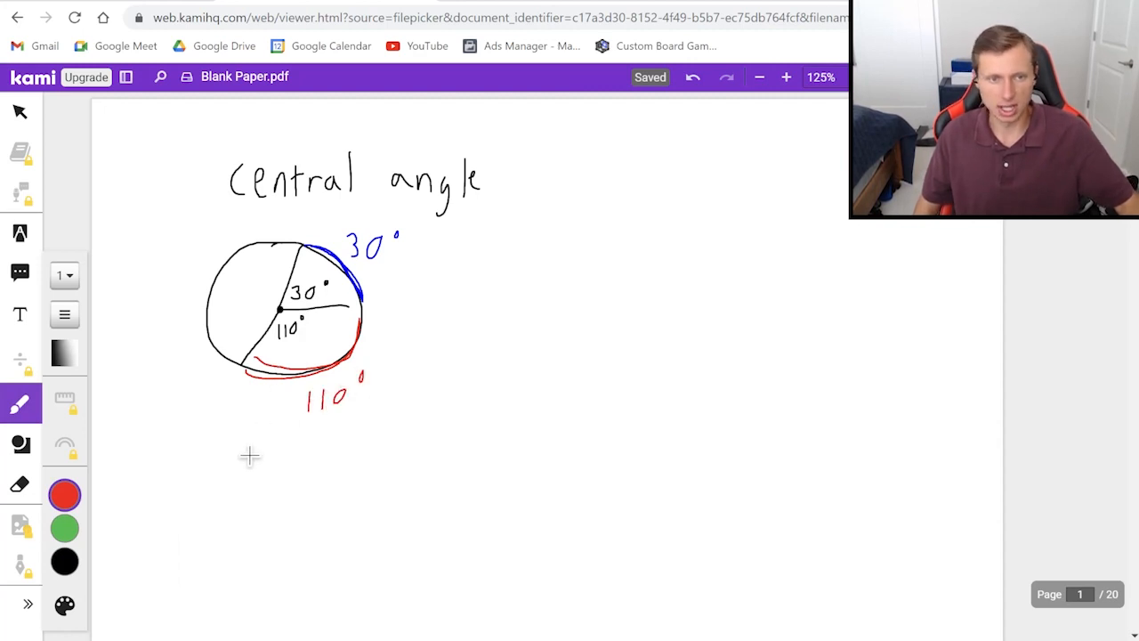
left_click(64, 555)
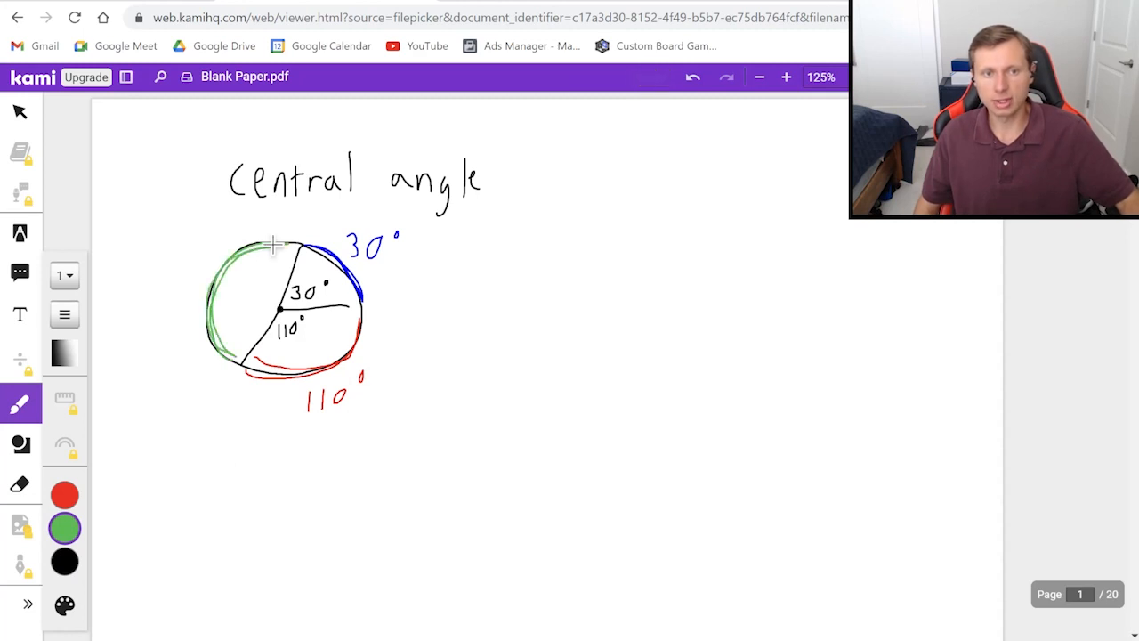
Step: Write 360°−110°−30° below and label the remaining green arc 220°
left_click(64, 560)
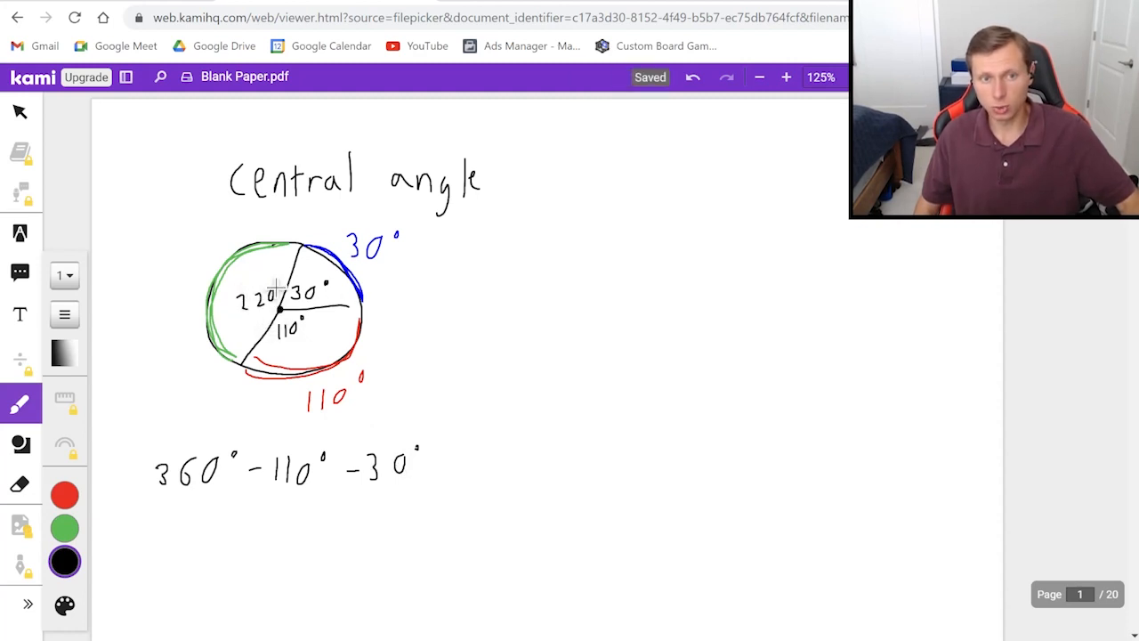
left_click(62, 529)
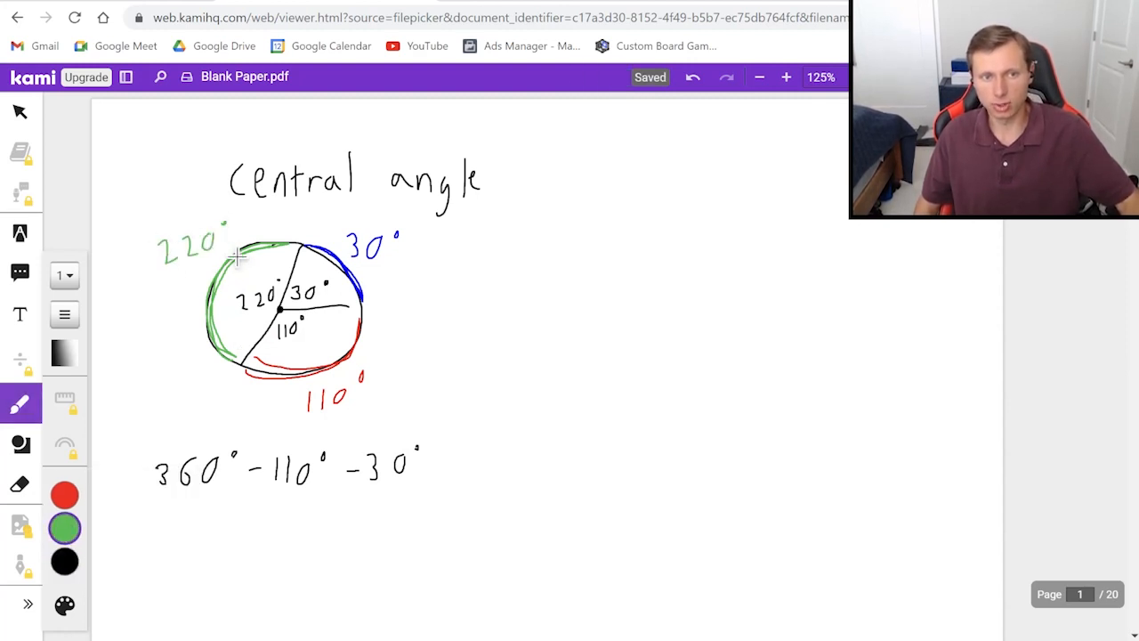
left_click(62, 558)
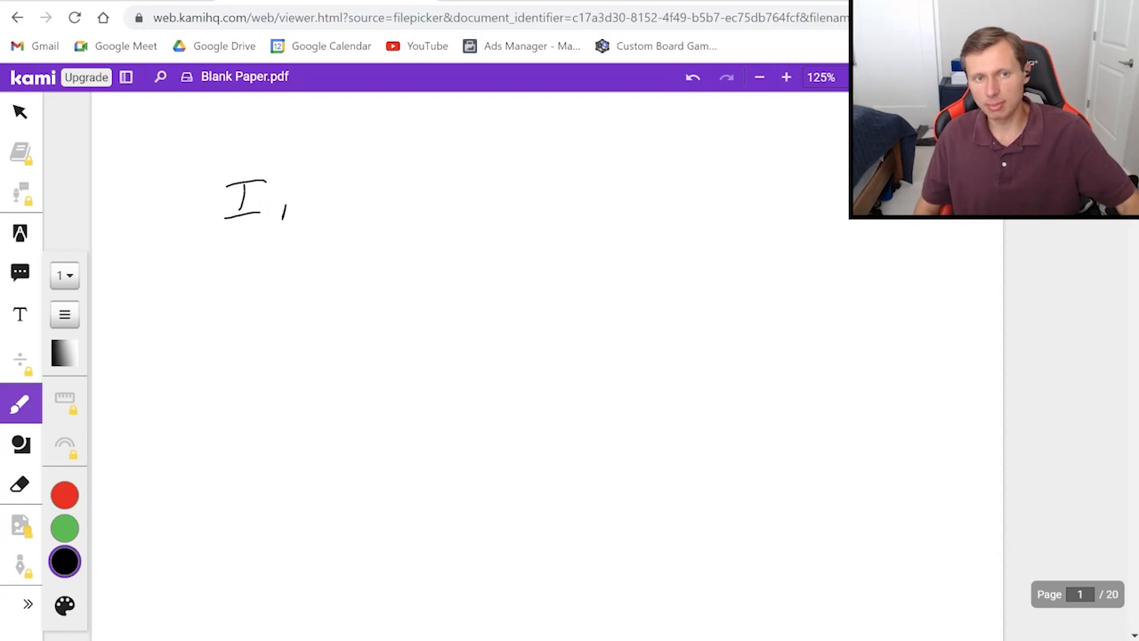
Step: Write 'Inscribed Angle' and draw a circle with two chords meeting at 20°
left_click_drag(276, 210, 388, 210)
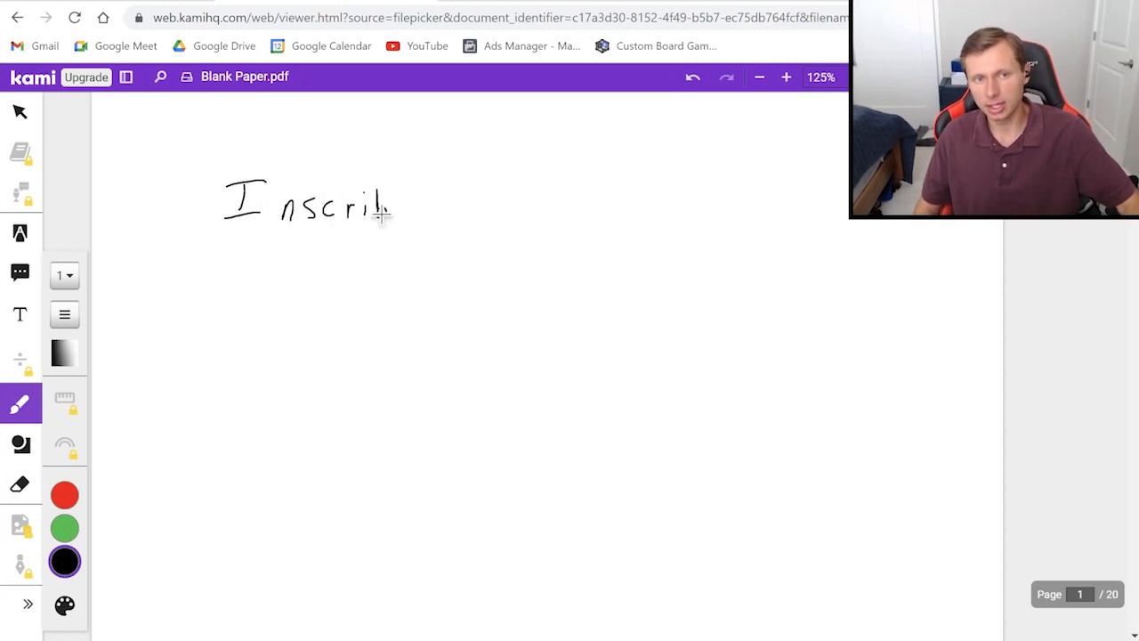
left_click_drag(382, 210, 525, 205)
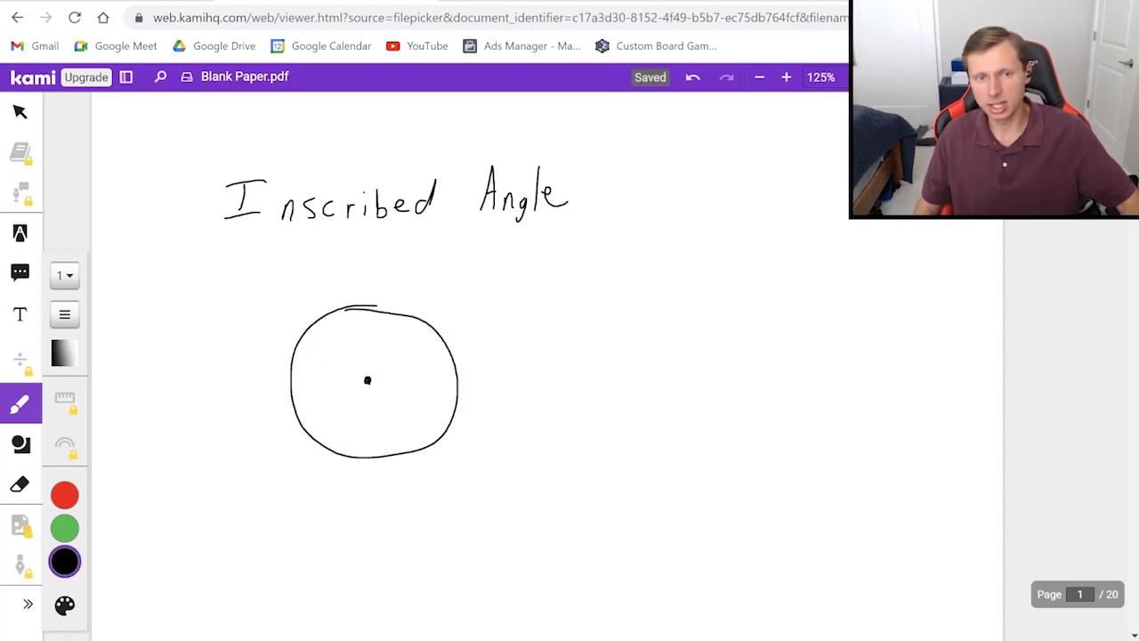
mouse_move(340, 455)
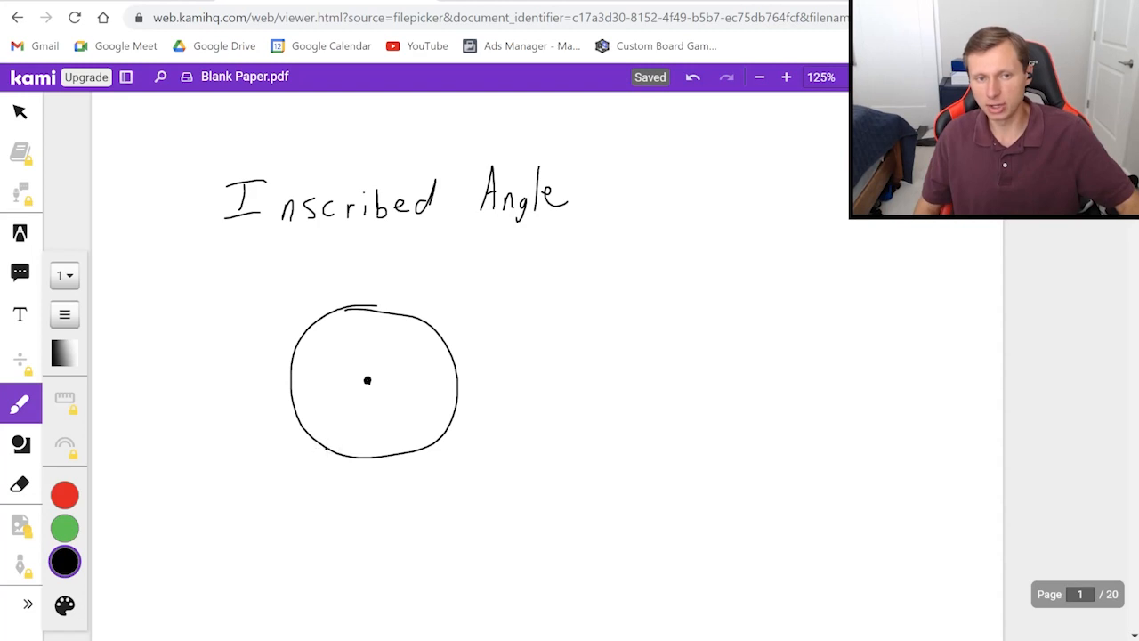
left_click_drag(360, 302, 334, 445)
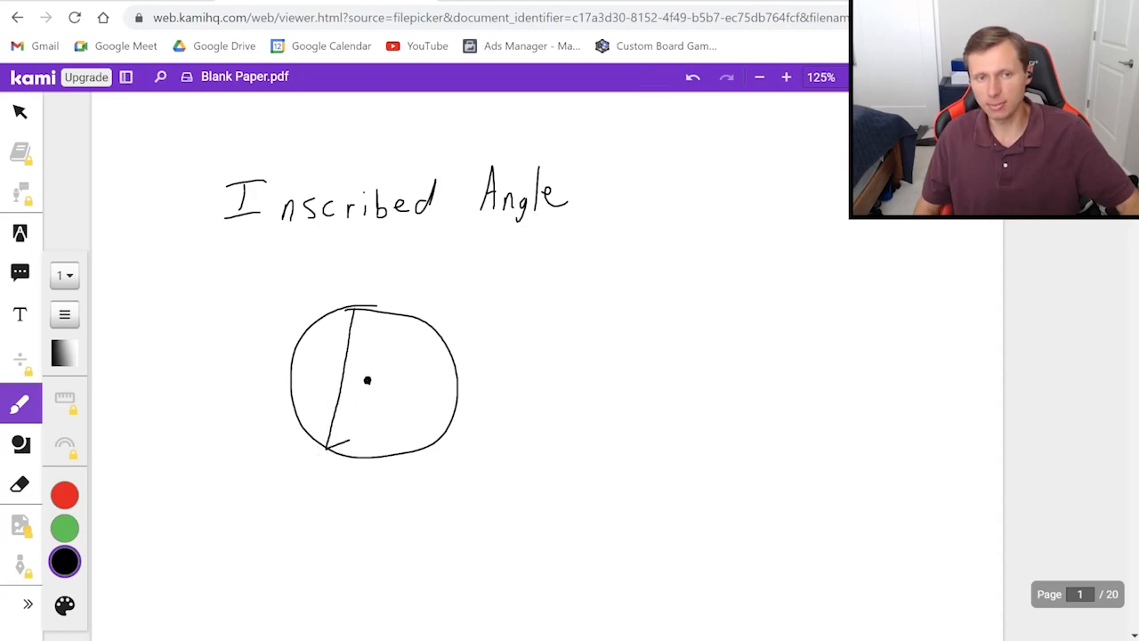
left_click_drag(338, 454, 453, 409)
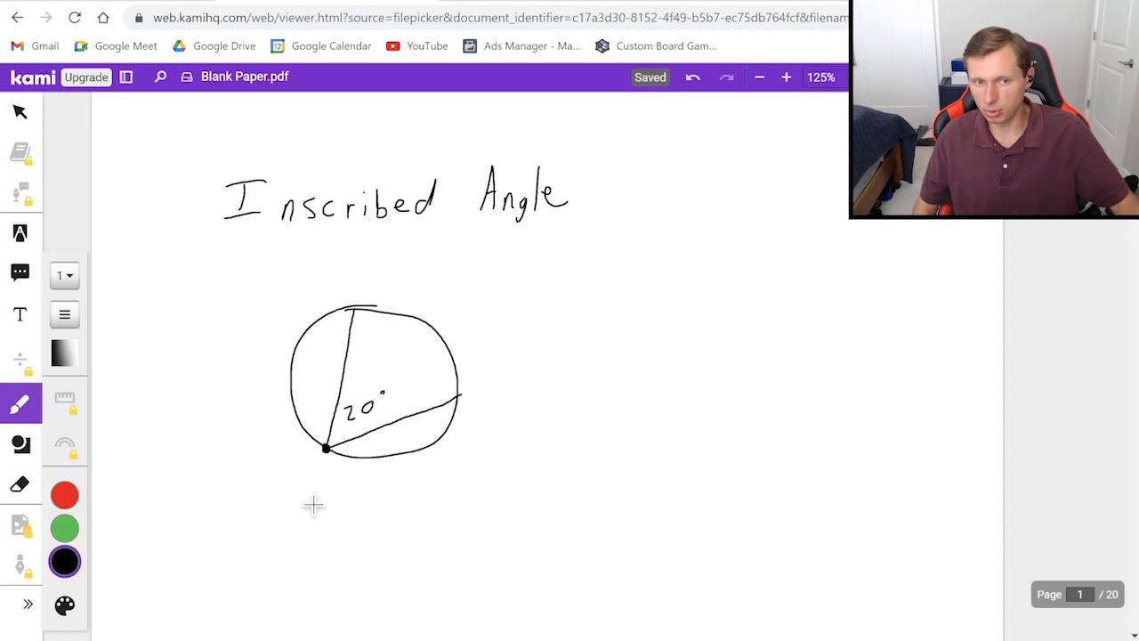
Step: Trace the intercepted arc in red and label it 20×2
left_click(64, 601)
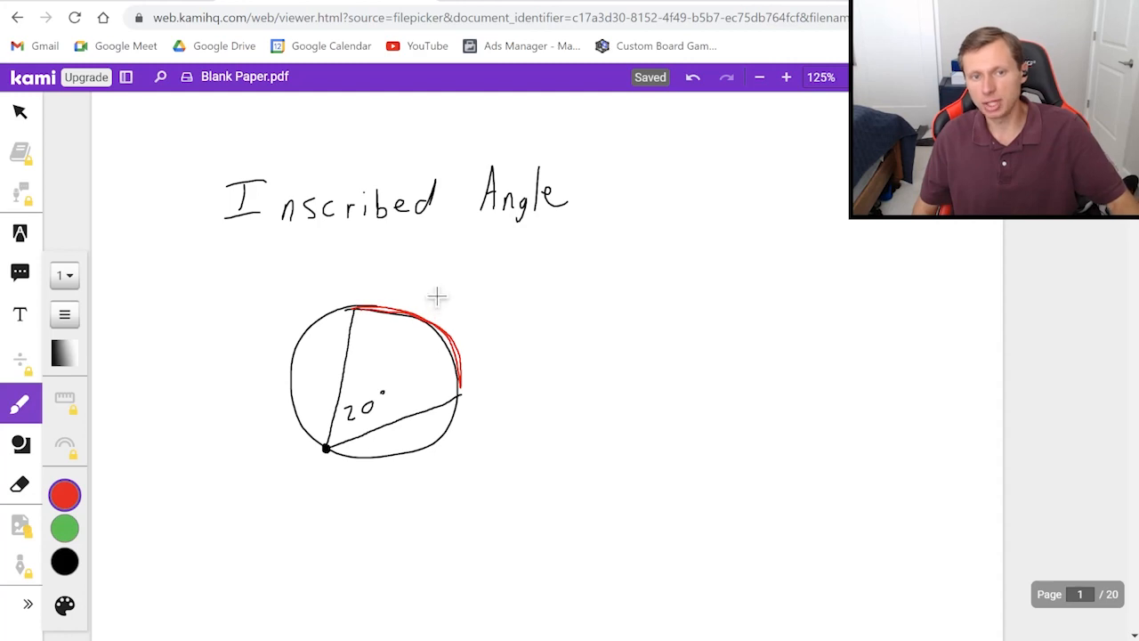
left_click_drag(400, 285, 471, 284)
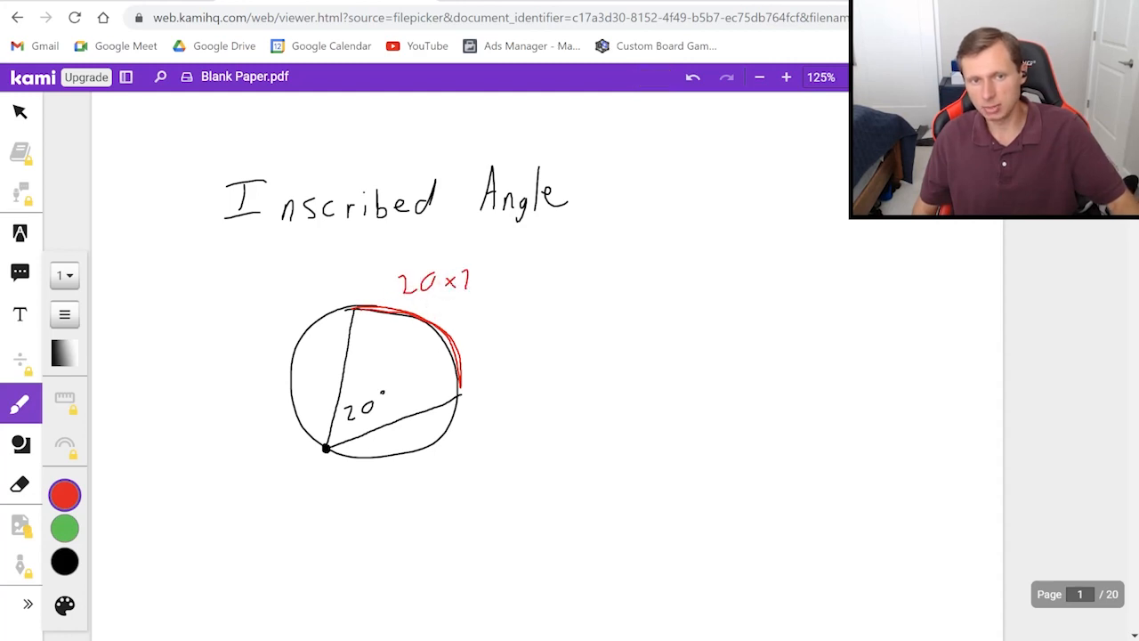
left_click_drag(498, 284, 573, 285)
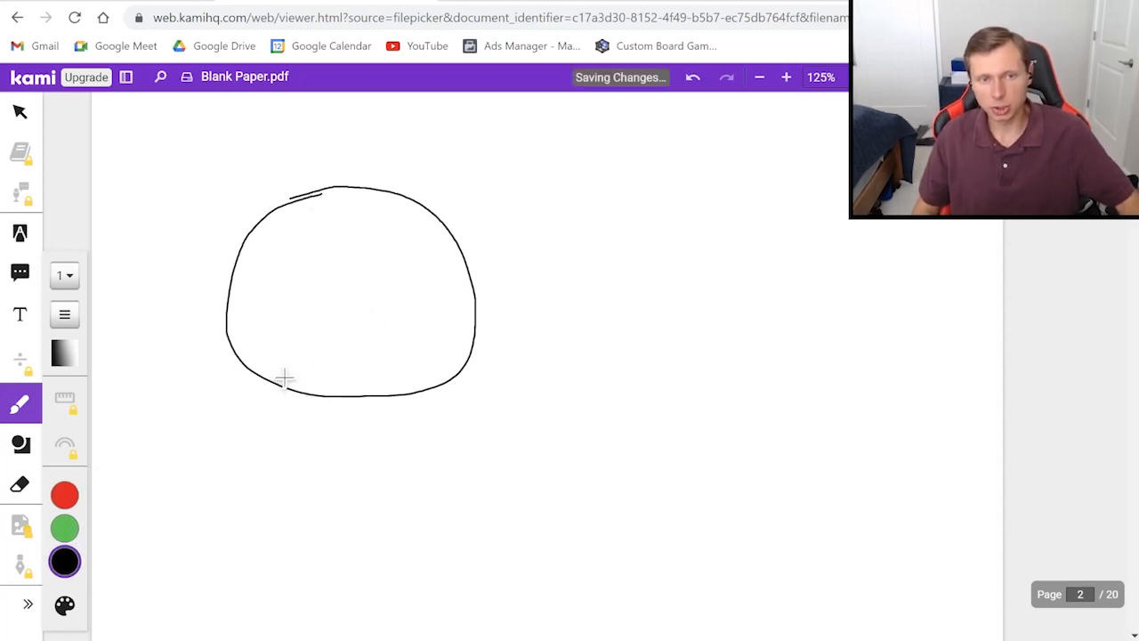
Step: Draw chords forming a 15° inscribed angle and a red angle x sharing the same arc
left_click_drag(299, 195, 267, 383)
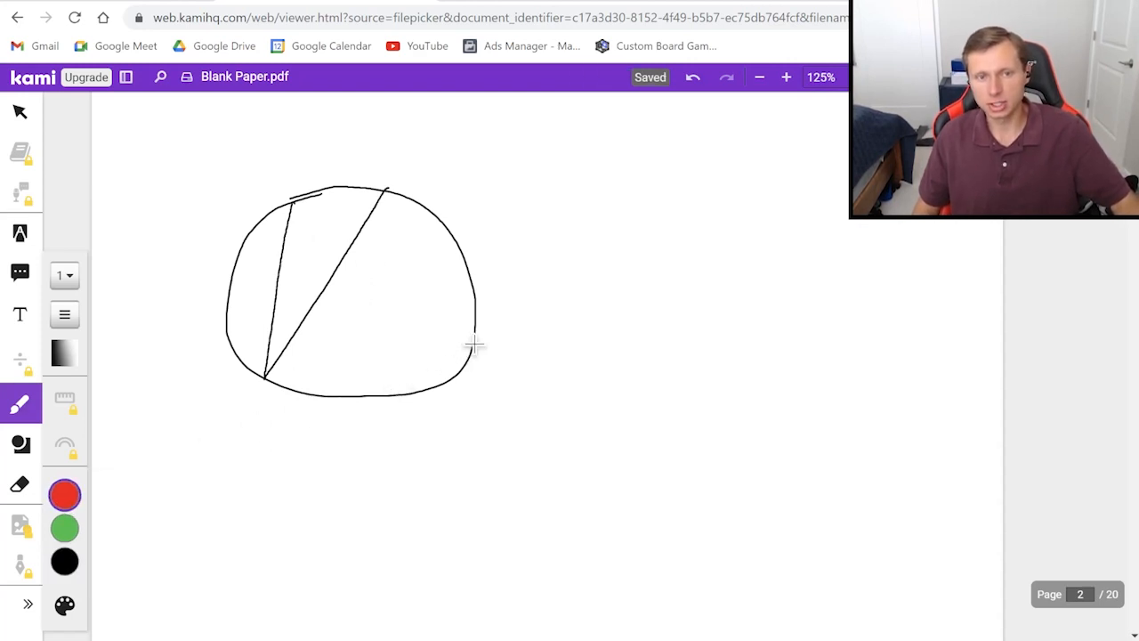
left_click_drag(385, 189, 470, 342)
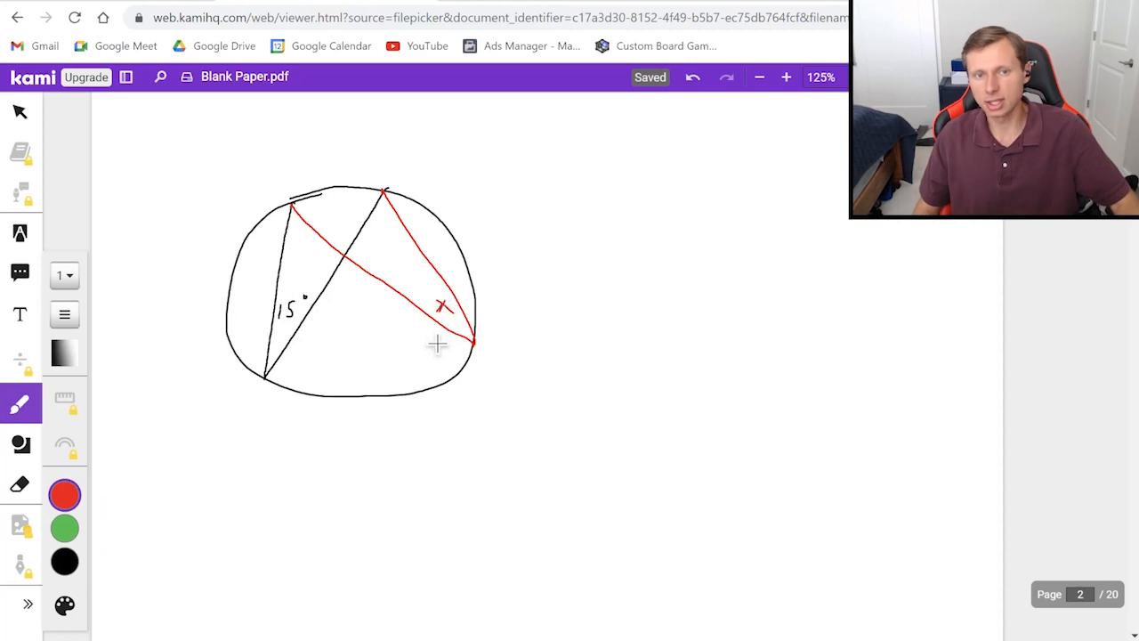
left_click(64, 559)
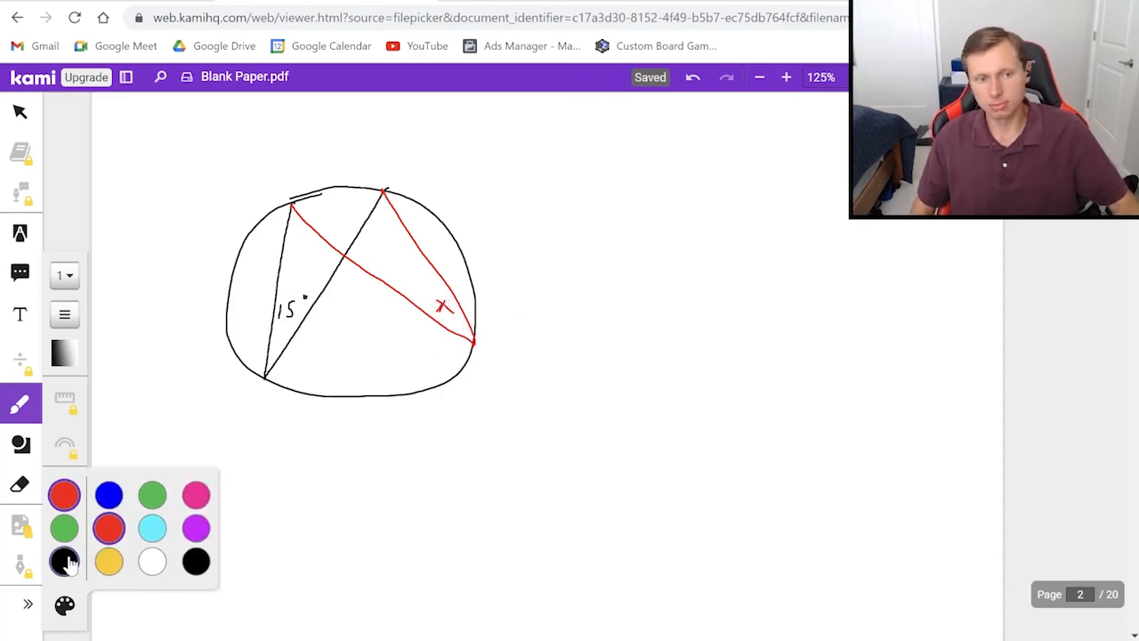
left_click(64, 559)
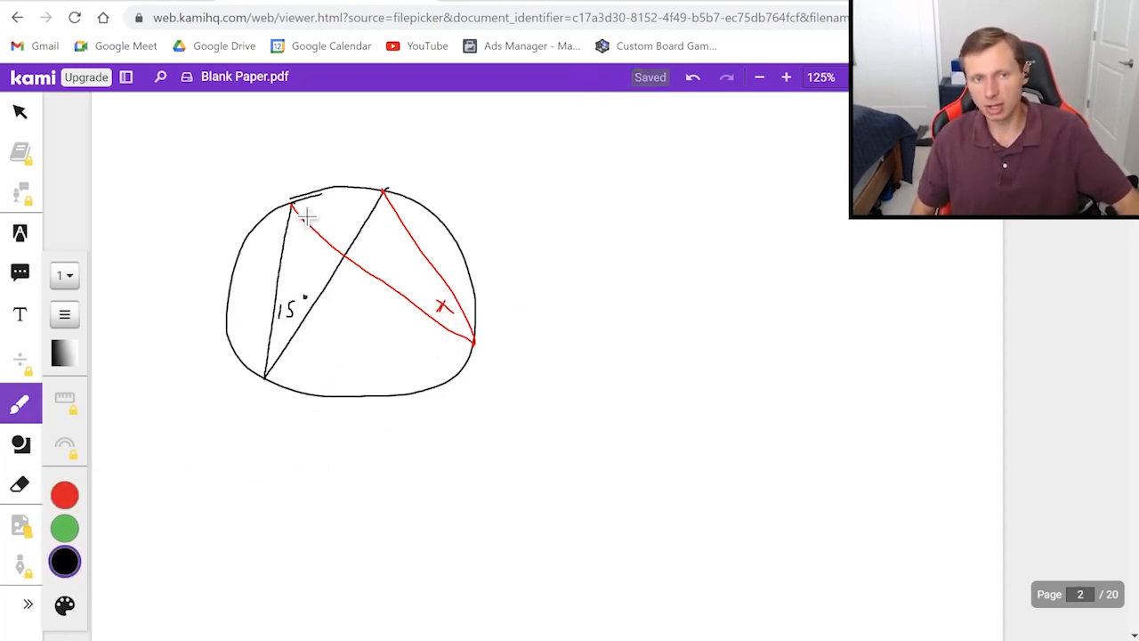
left_click_drag(293, 200, 383, 194)
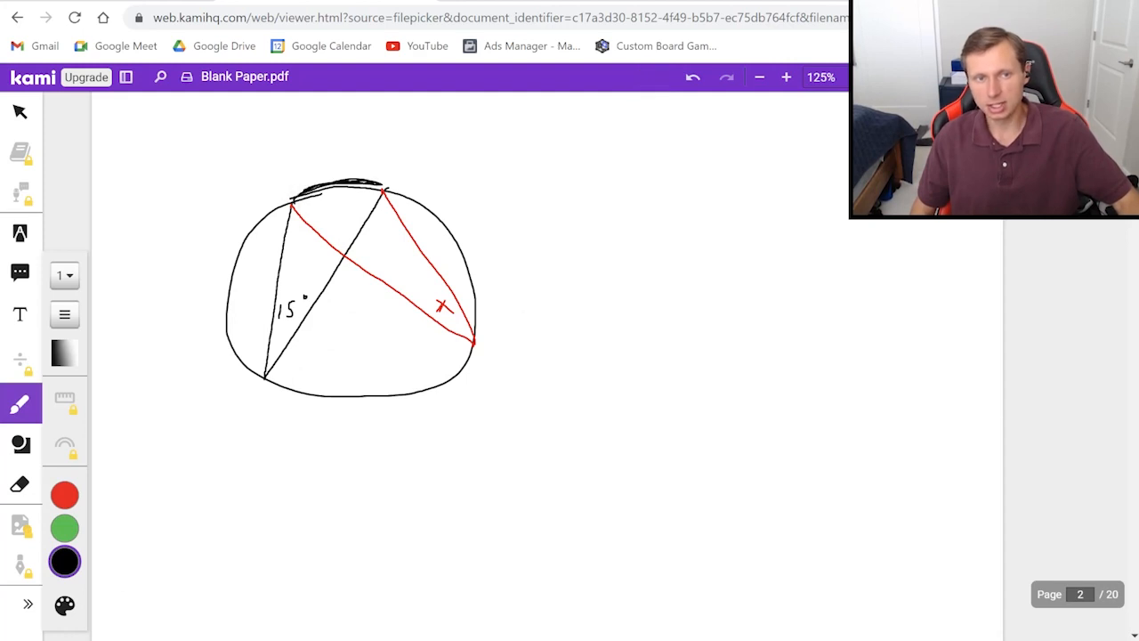
mouse_move(308, 260)
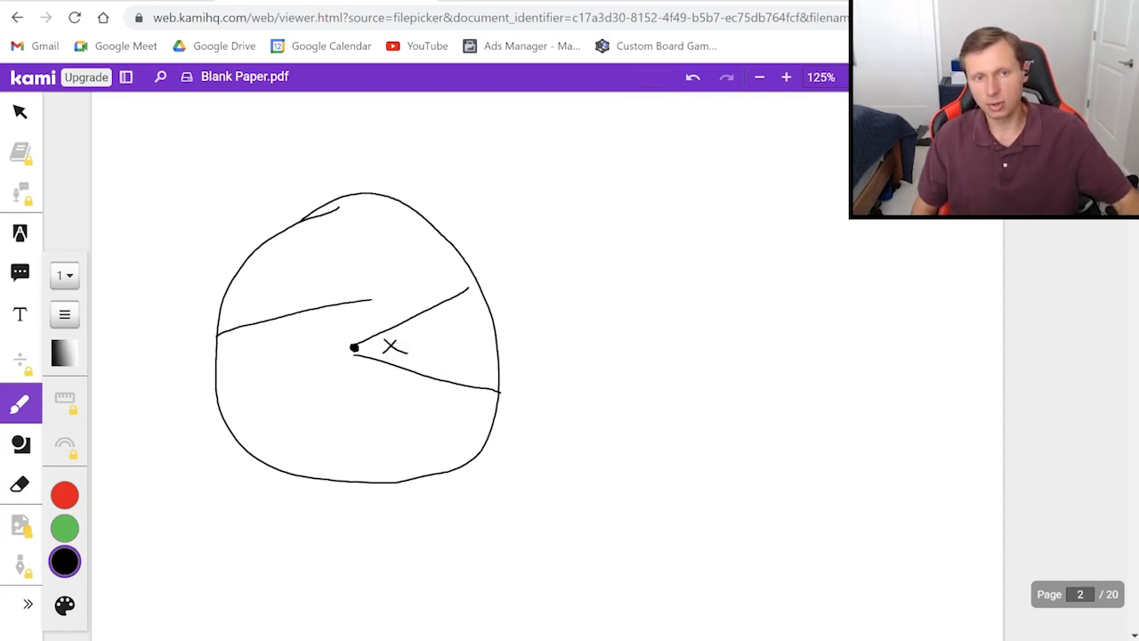
Step: Draw central angle x and inscribed angle y on the same red arc labelled 36°
left_click_drag(356, 347, 480, 285)
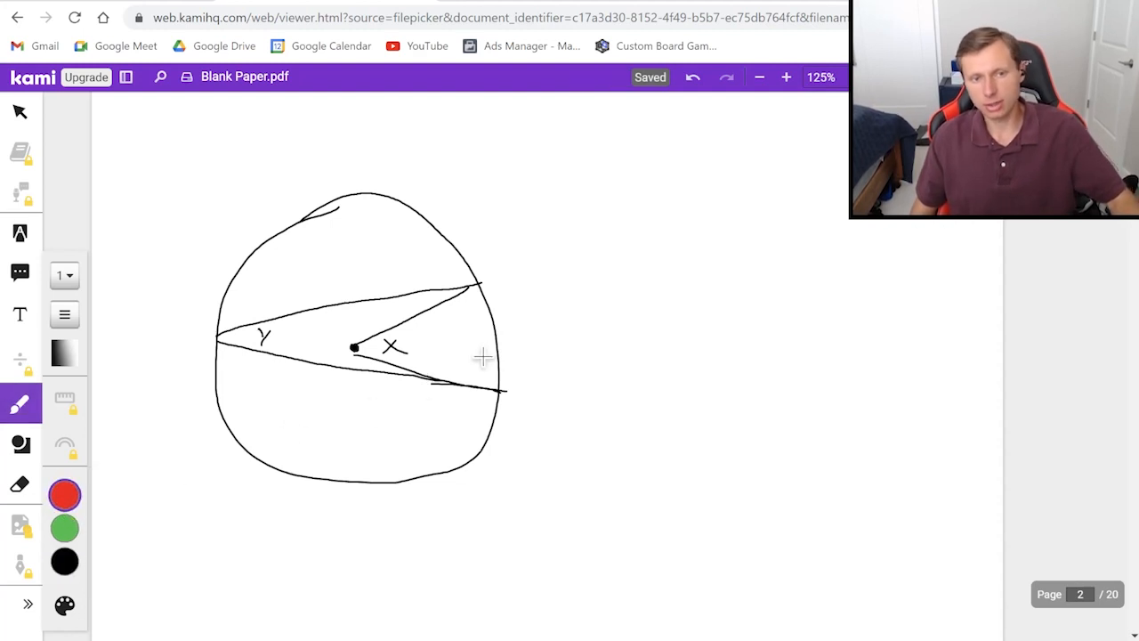
left_click_drag(489, 289, 498, 368)
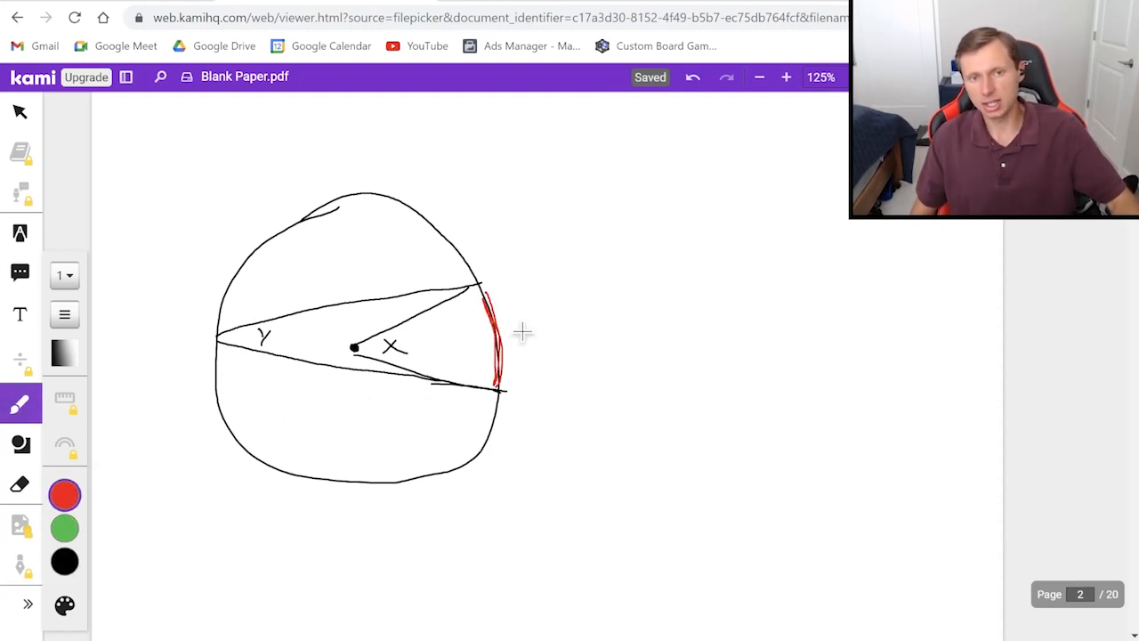
left_click_drag(525, 311, 552, 335)
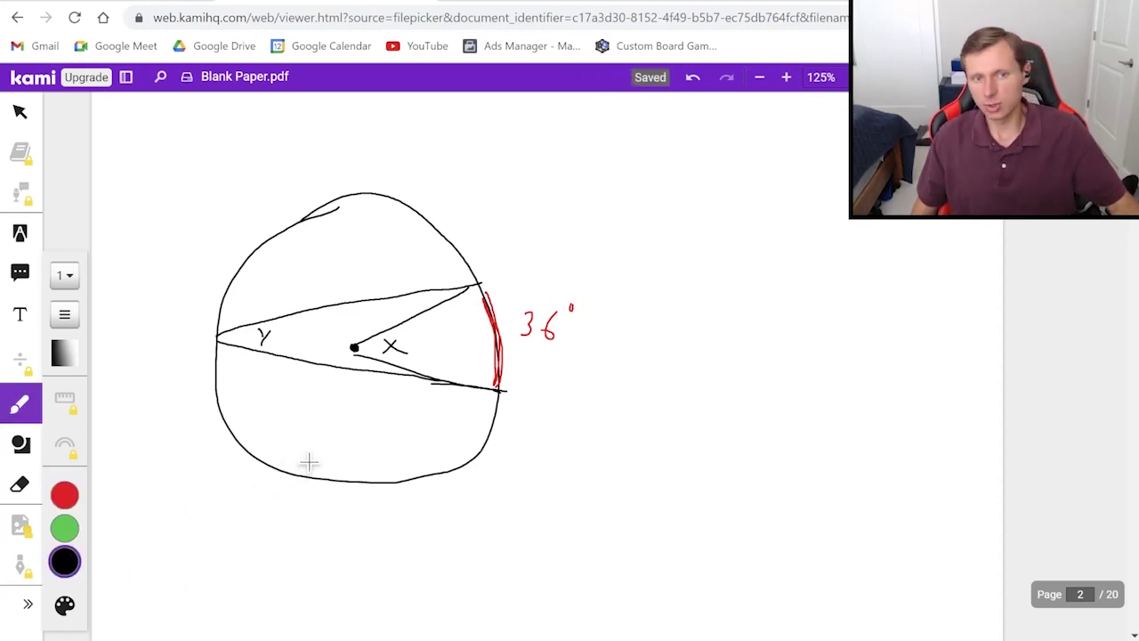
mouse_move(338, 441)
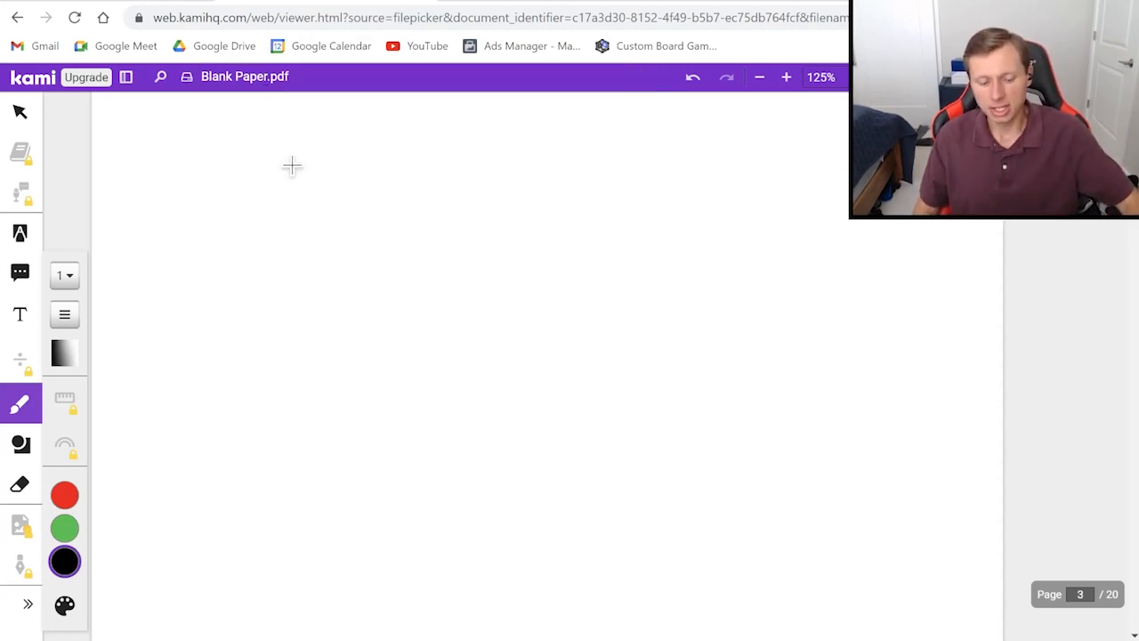
Step: Draw a circle with two chords crossing inside it
left_click_drag(303, 187, 321, 192)
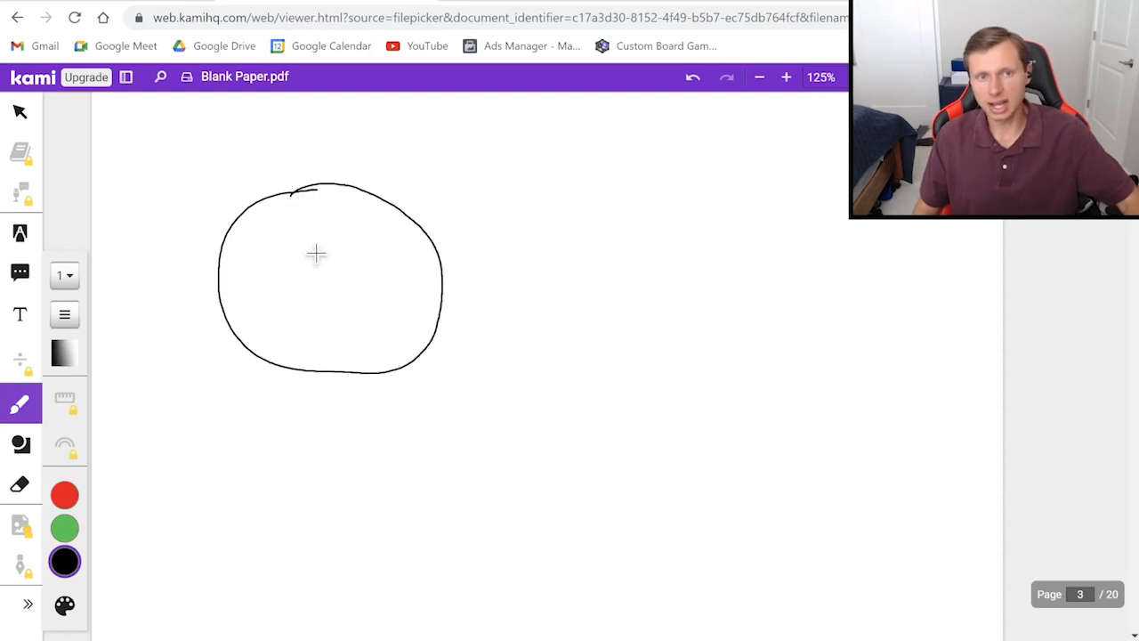
left_click_drag(324, 267, 292, 366)
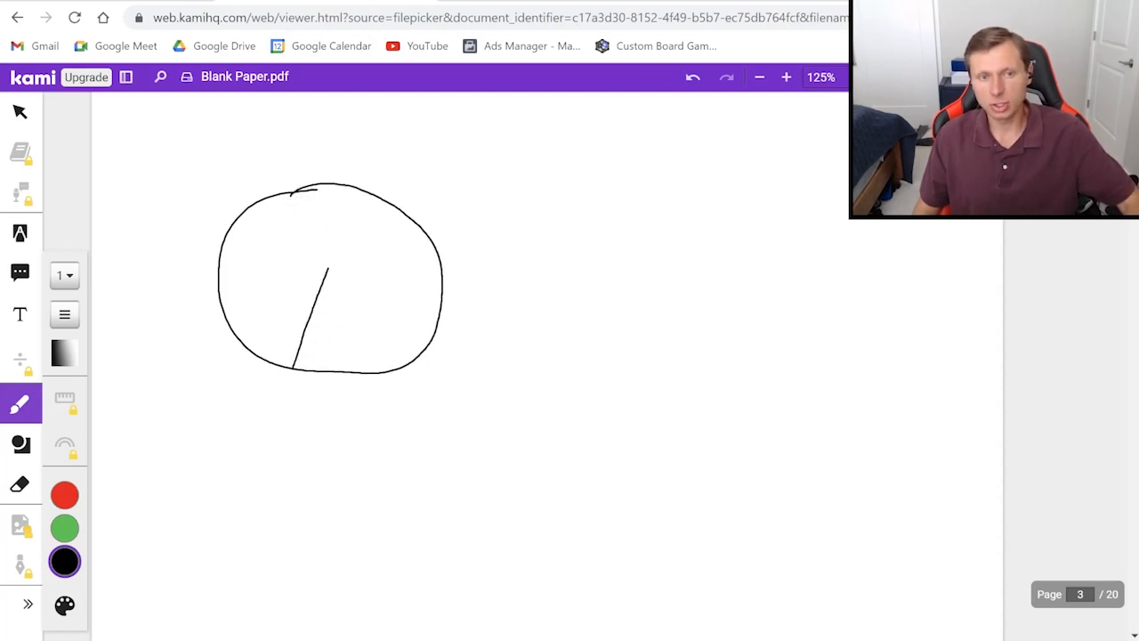
left_click_drag(223, 299, 413, 258)
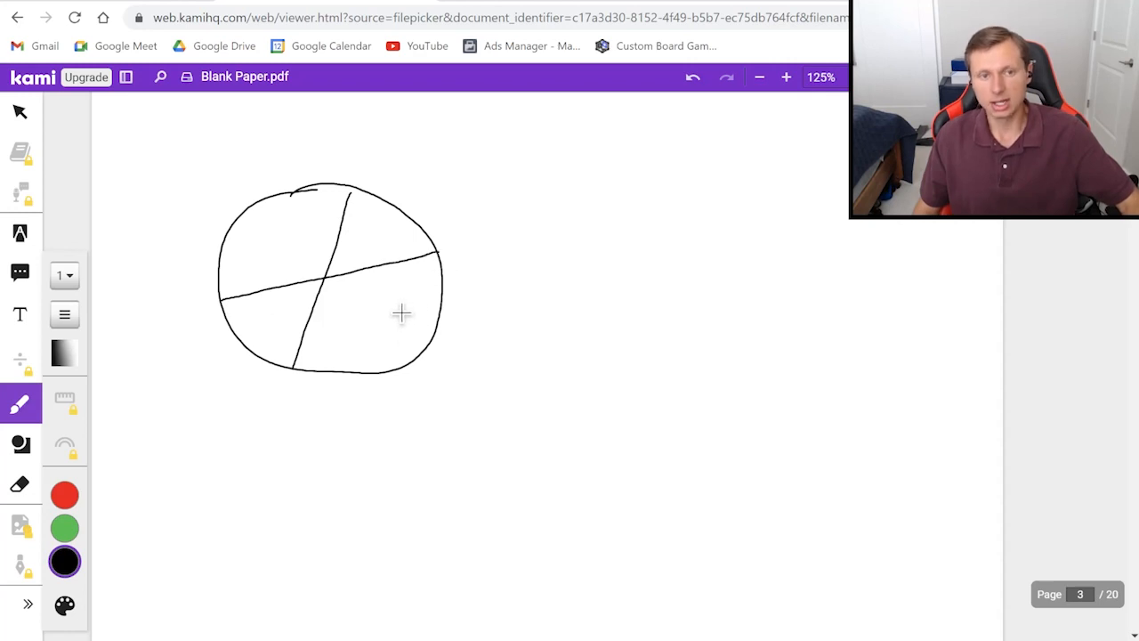
Step: Mark arcs a and b in colour, label the vertical angles x, and draw a fresh circle below
left_click(64, 491)
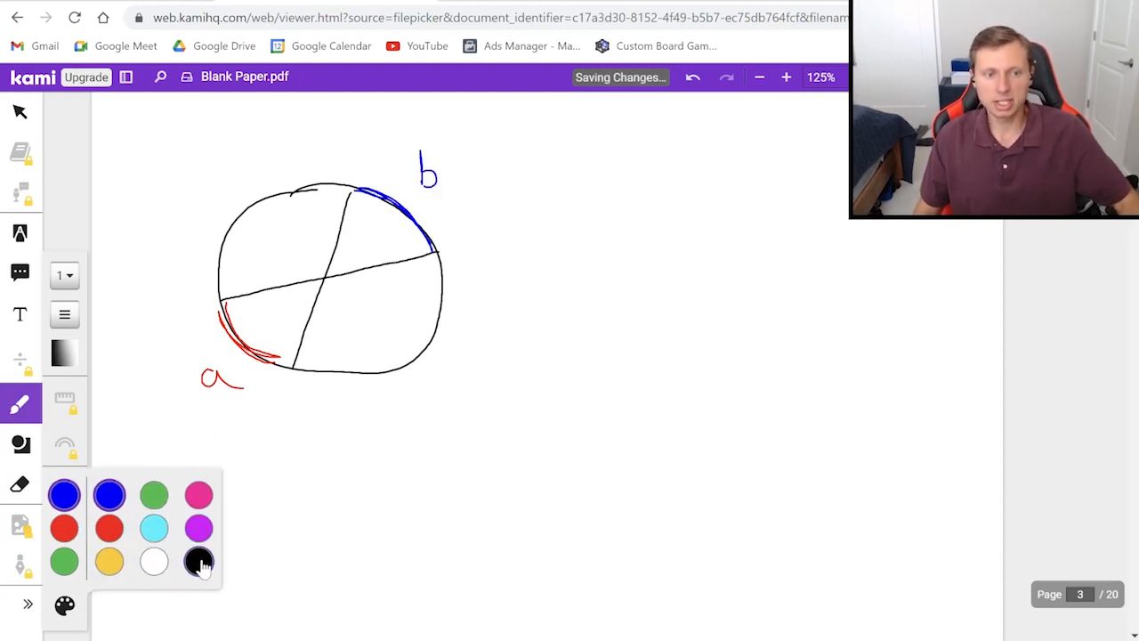
left_click(198, 562)
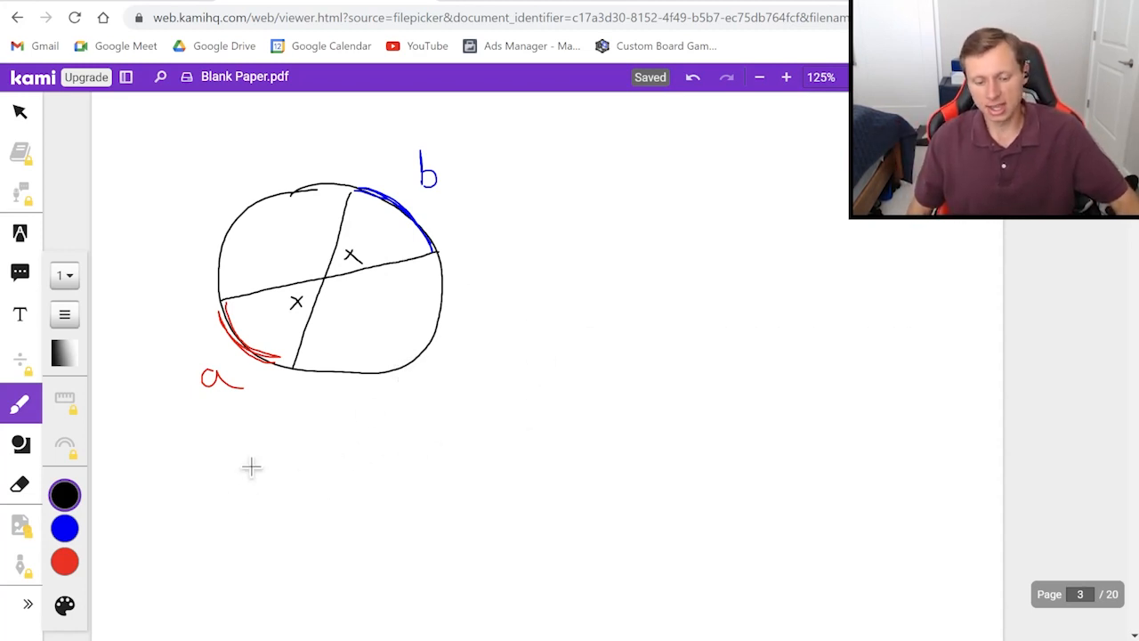
left_click_drag(235, 463, 409, 454)
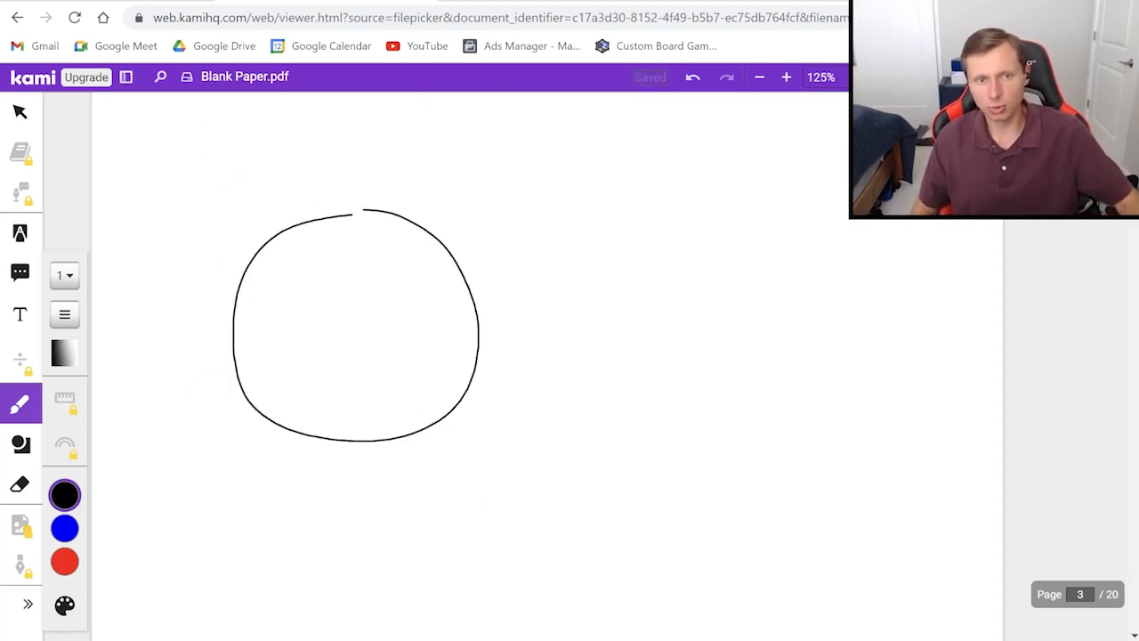
Step: Draw crossing chords with a blue 38° arc, red arc c, a 100° angle and x = (a+b)/2
left_click_drag(459, 286, 341, 436)
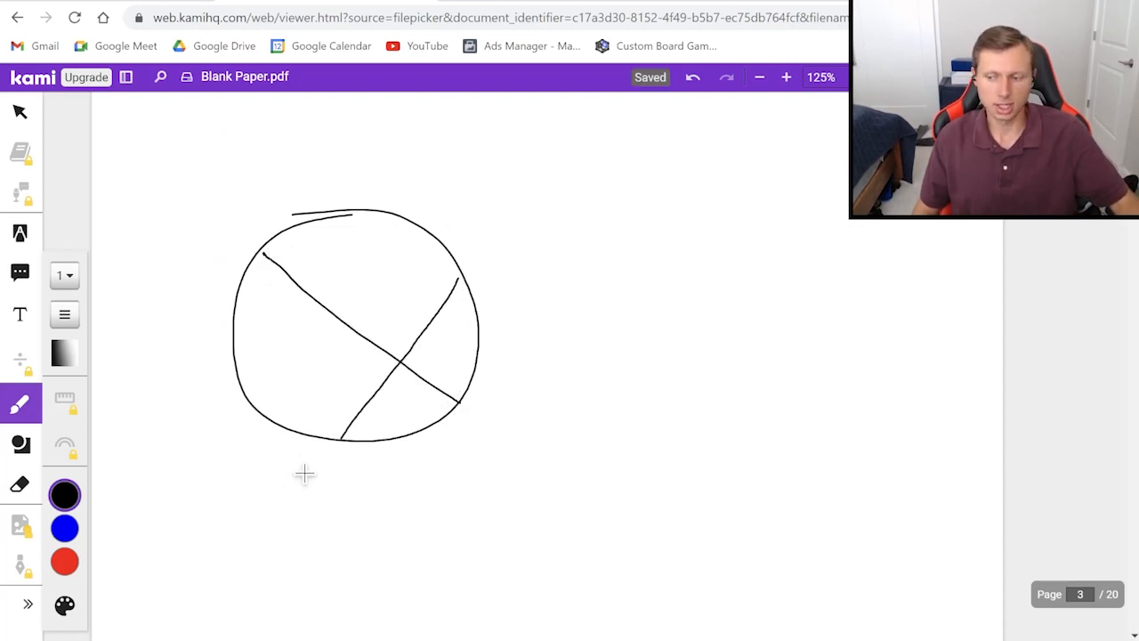
mouse_move(390, 345)
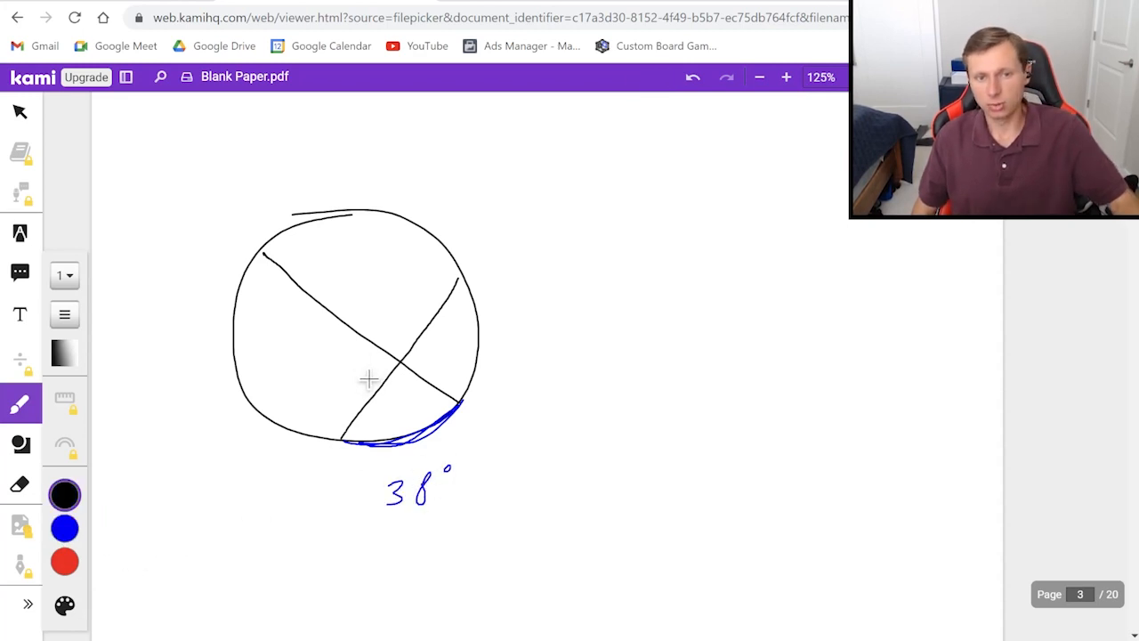
type("10")
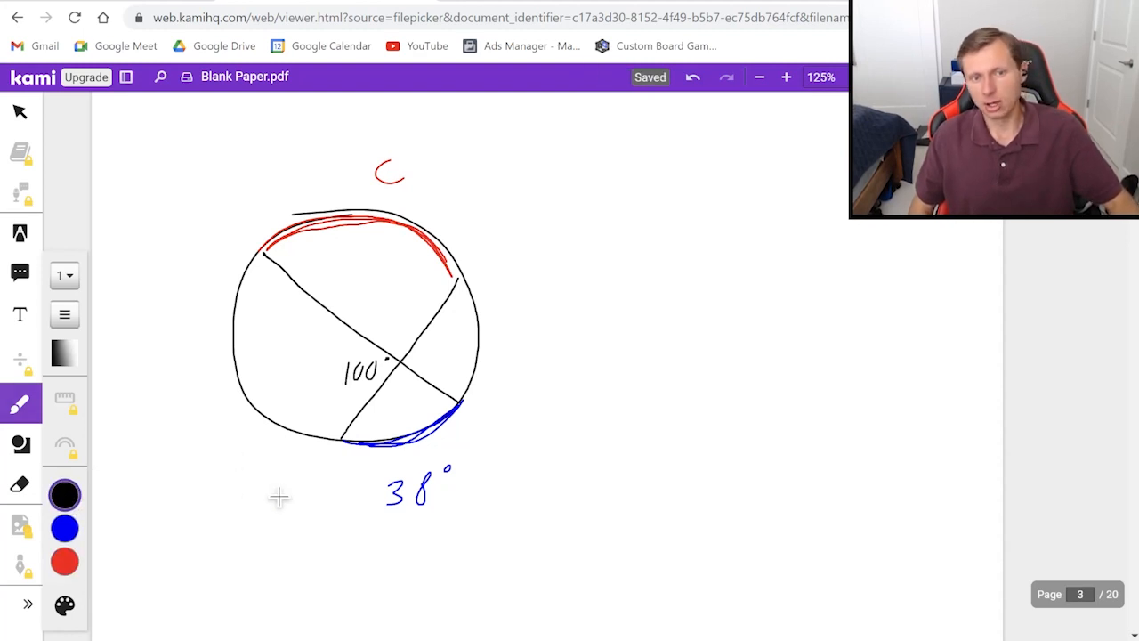
mouse_move(192, 575)
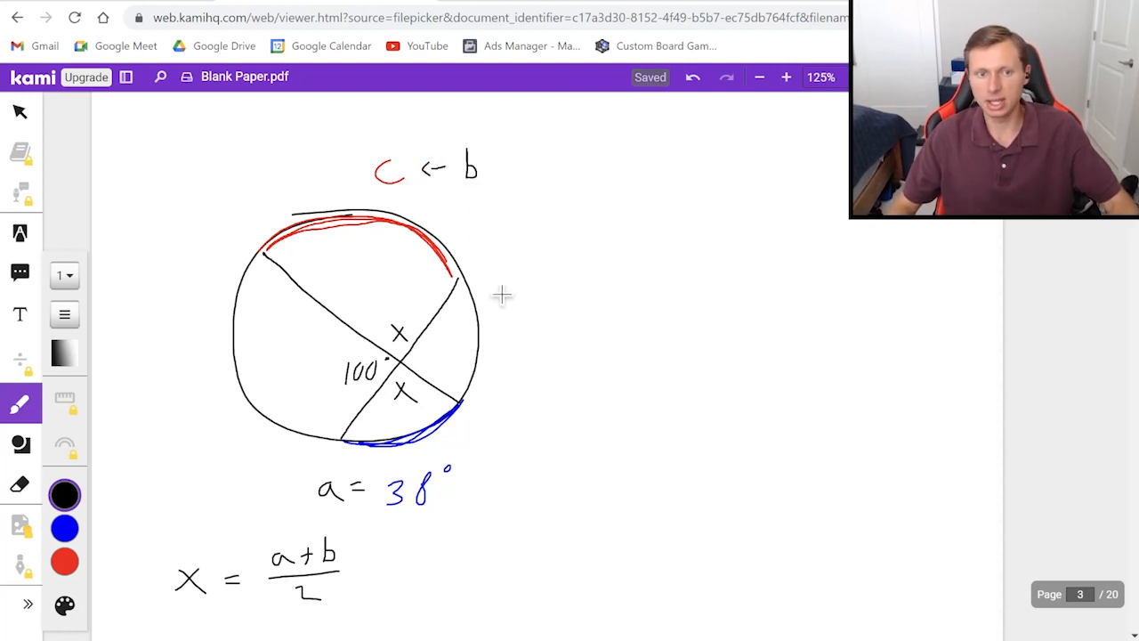
mouse_move(466, 429)
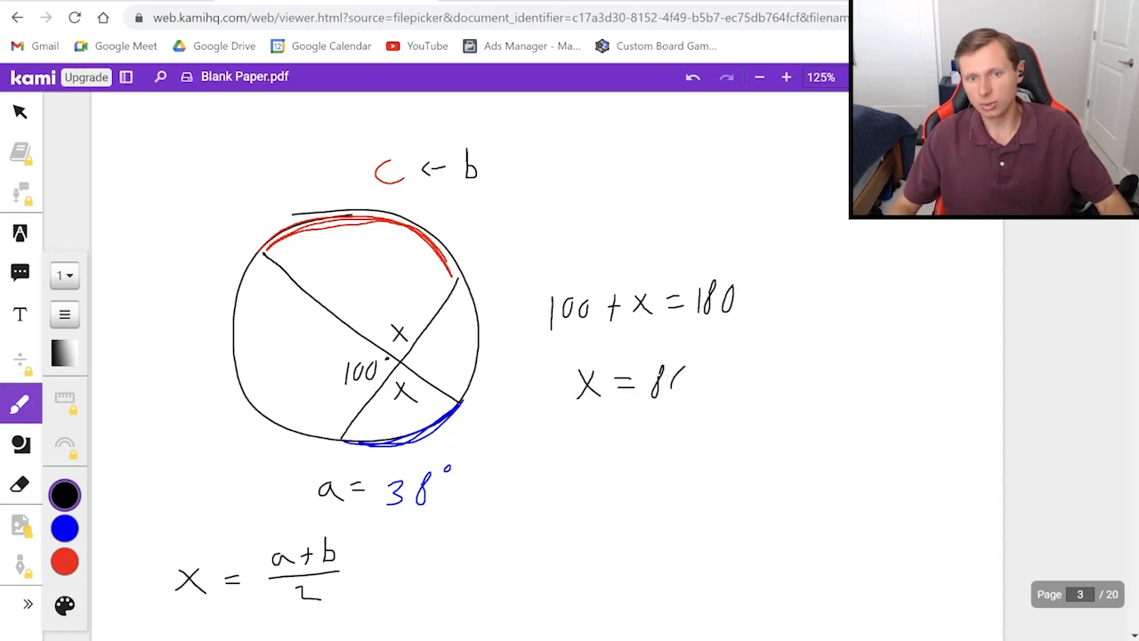
Step: Erase the x labels on the vertical angles and replace them with 80° from 100 + x = 180
left_click(696, 365)
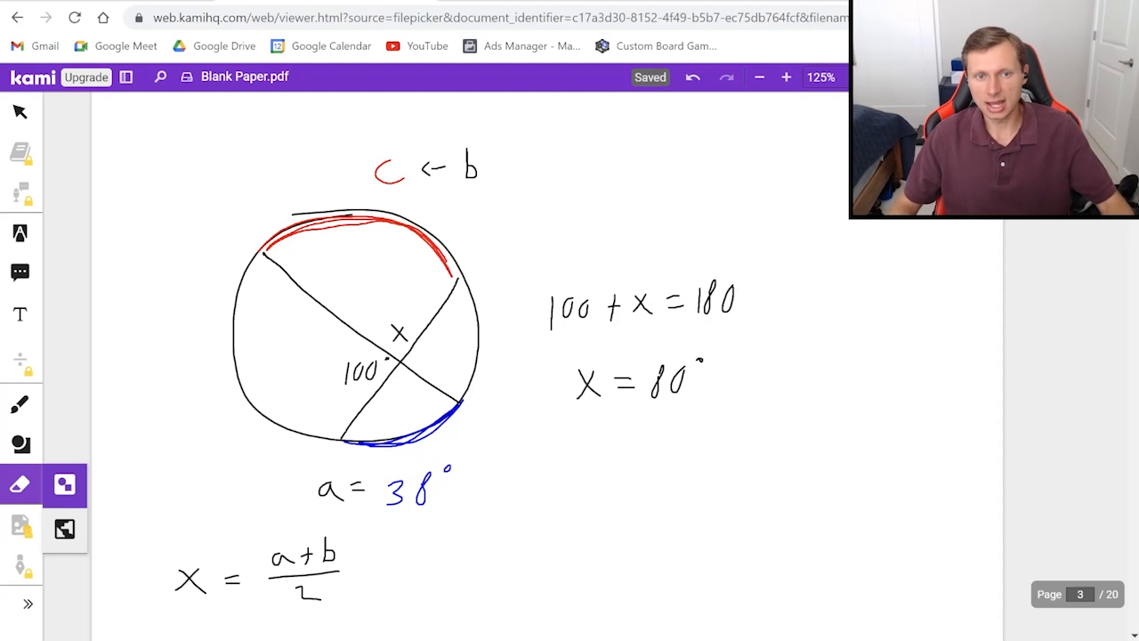
left_click(19, 402)
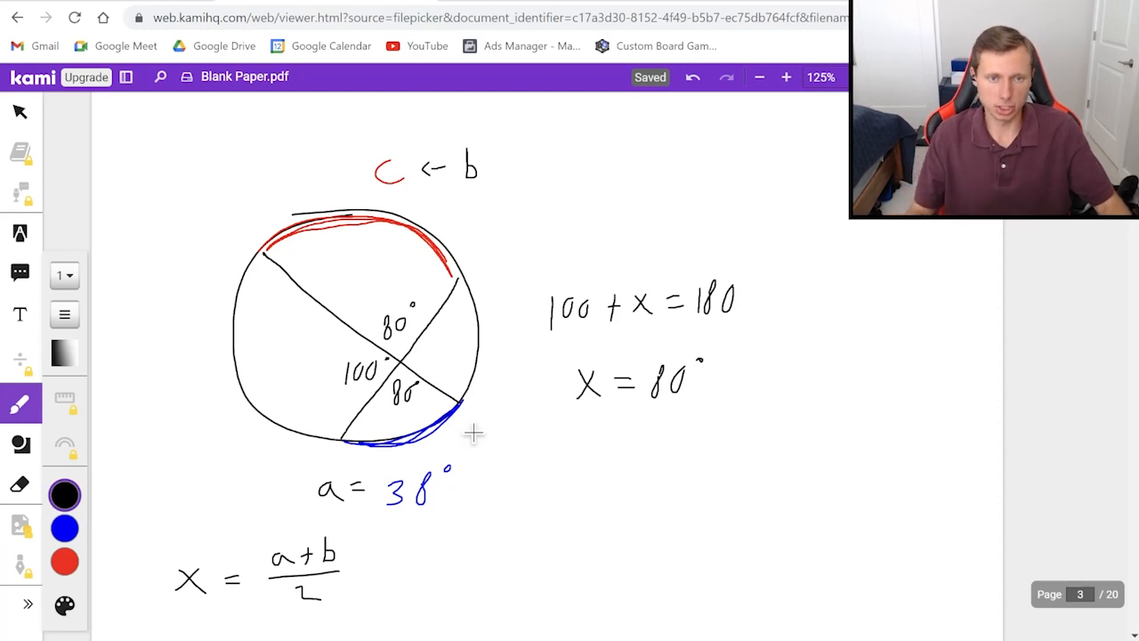
scroll("down", 3)
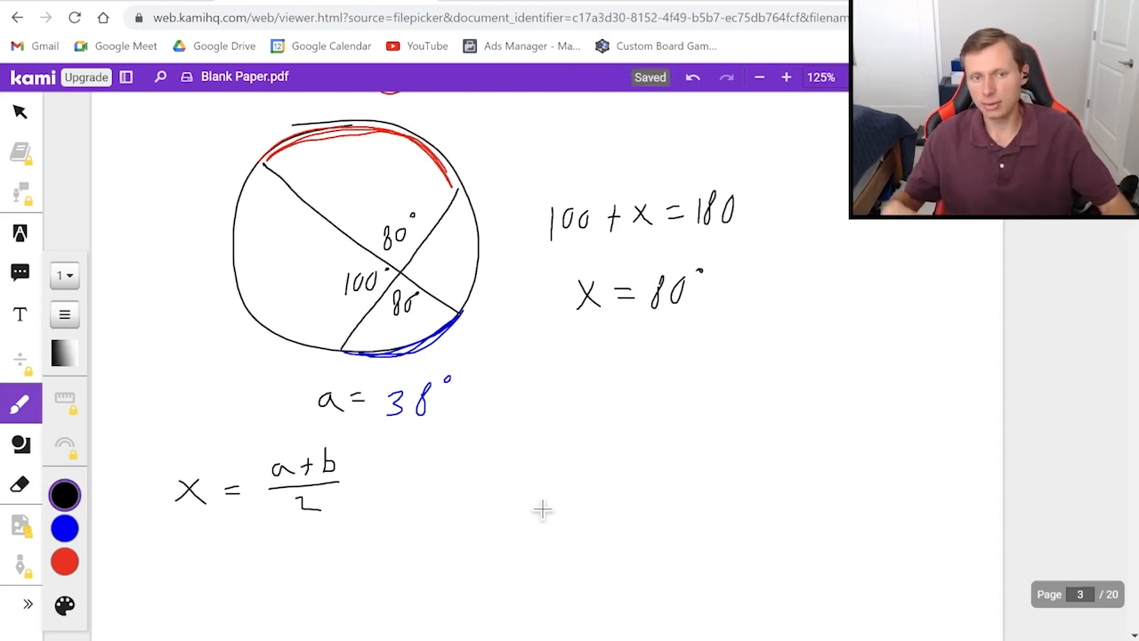
Step: Write 80 = (38+c)/2, 160 = 38 + c and c = 122°, circling the answer
left_click_drag(524, 498, 614, 489)
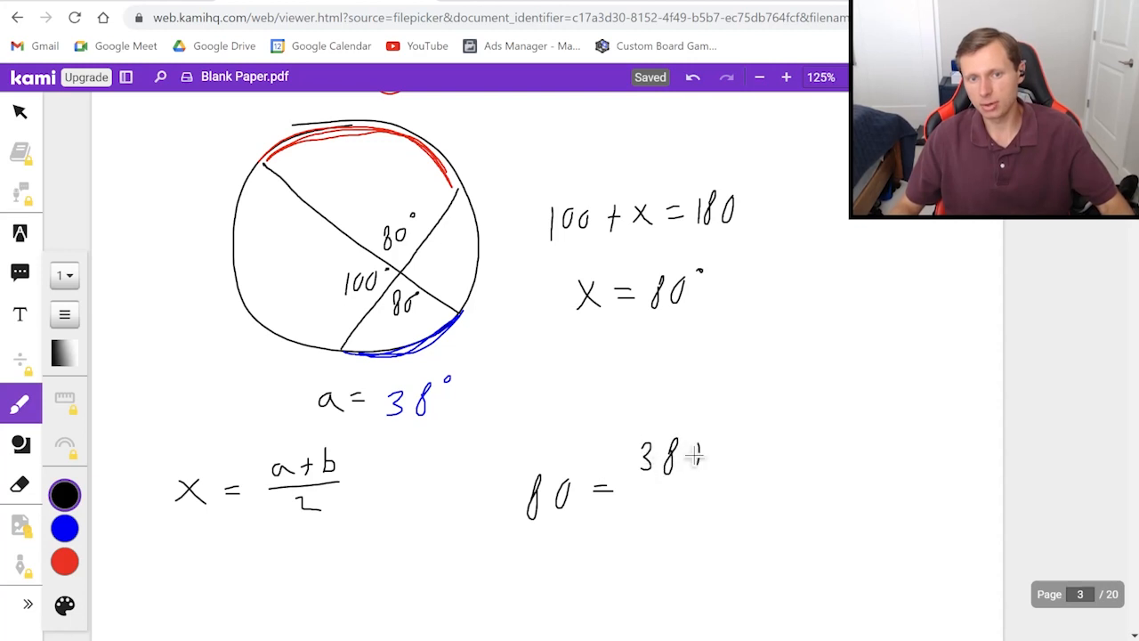
left_click_drag(644, 489, 774, 489)
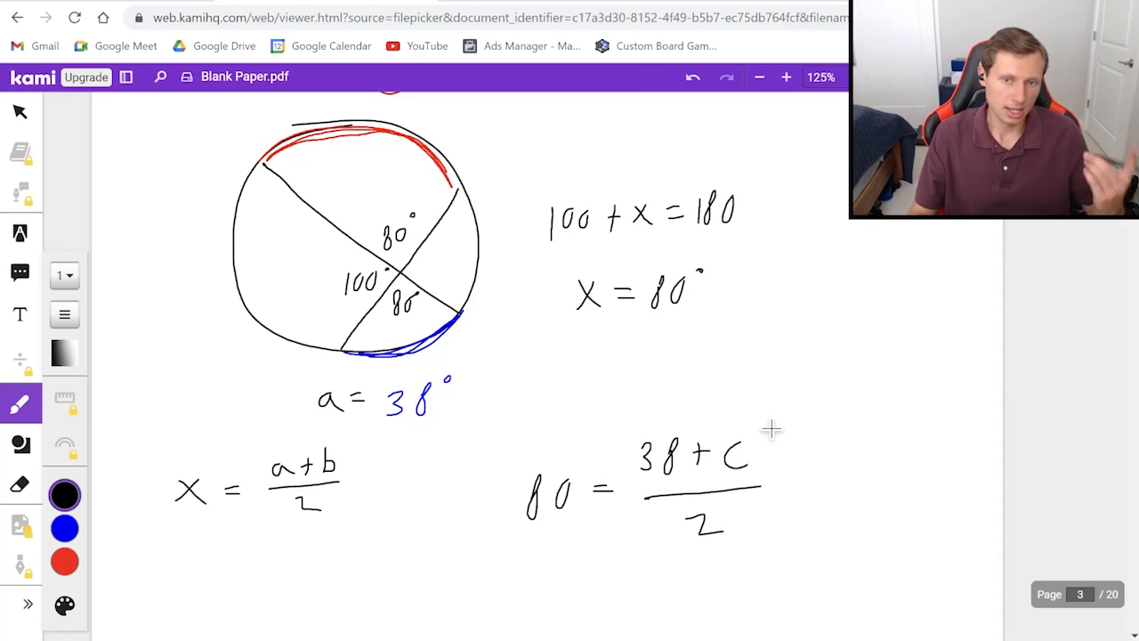
scroll("down", 3)
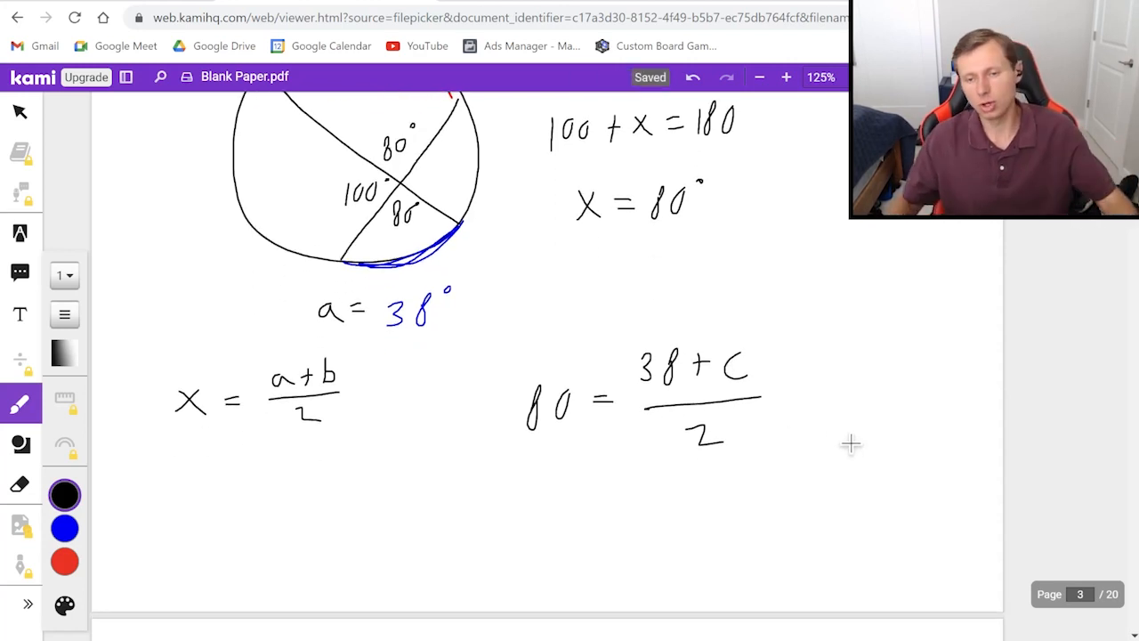
left_click_drag(555, 502, 555, 543)
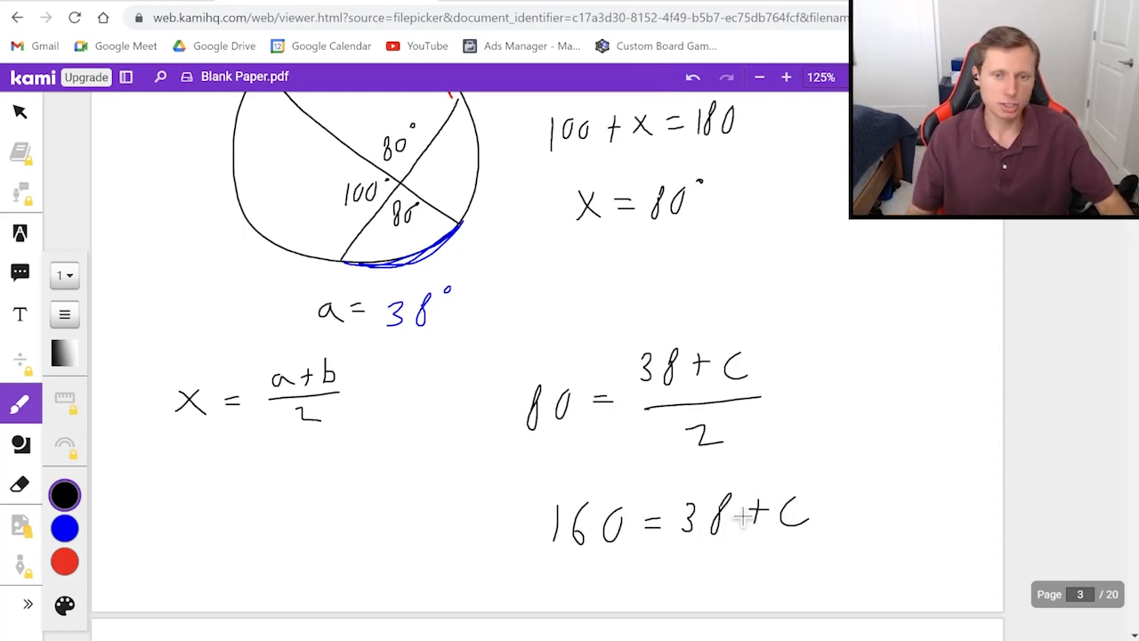
scroll("down", 3)
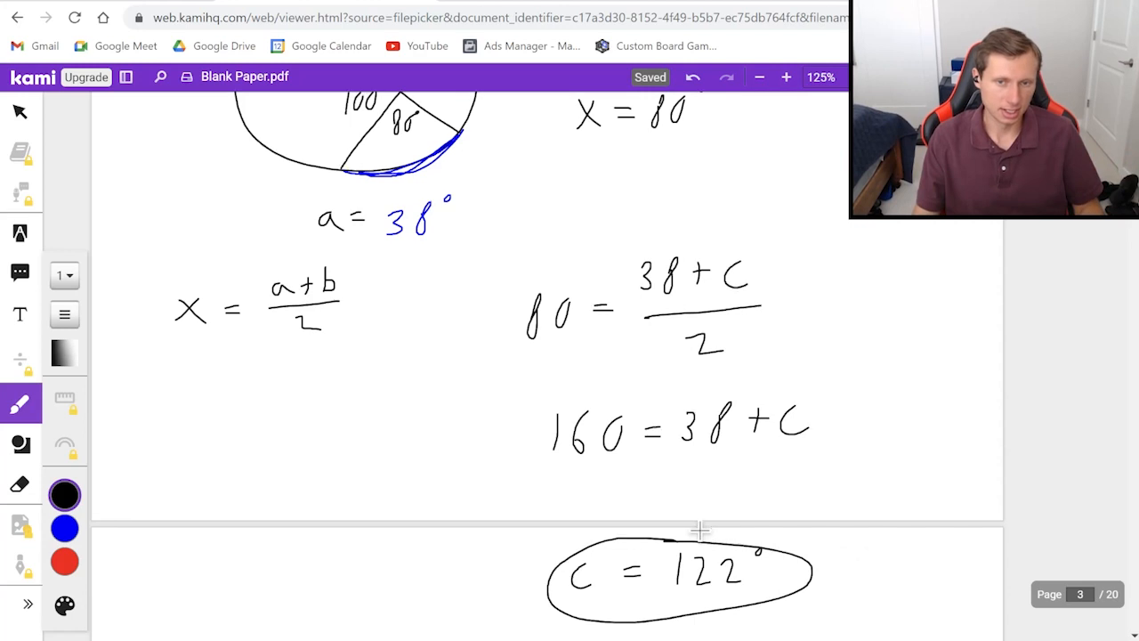
scroll("down", 3)
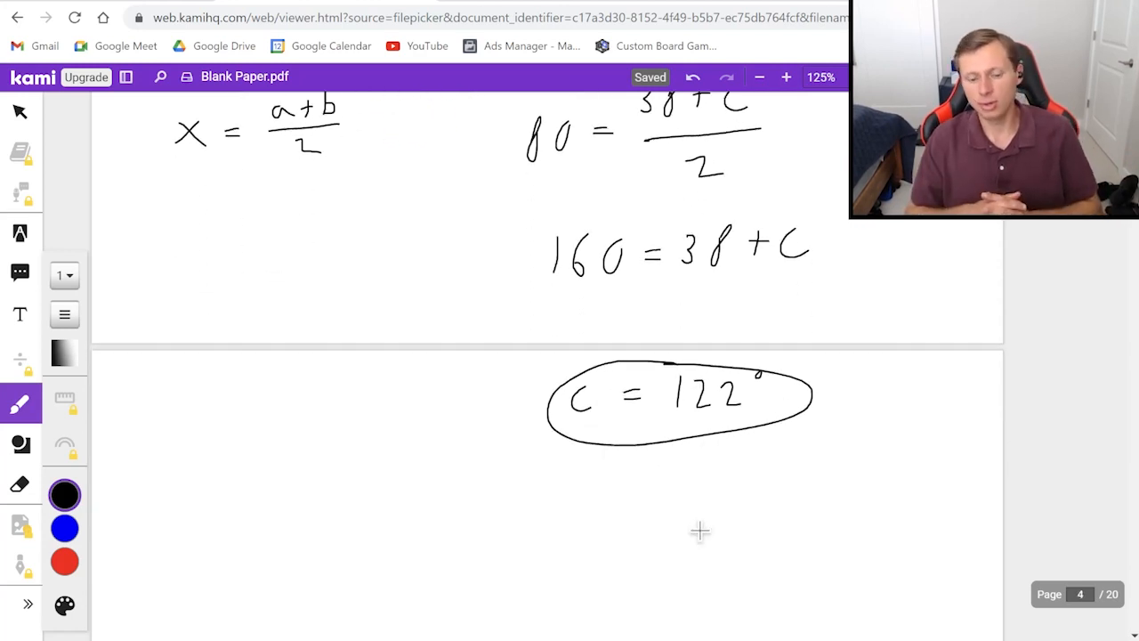